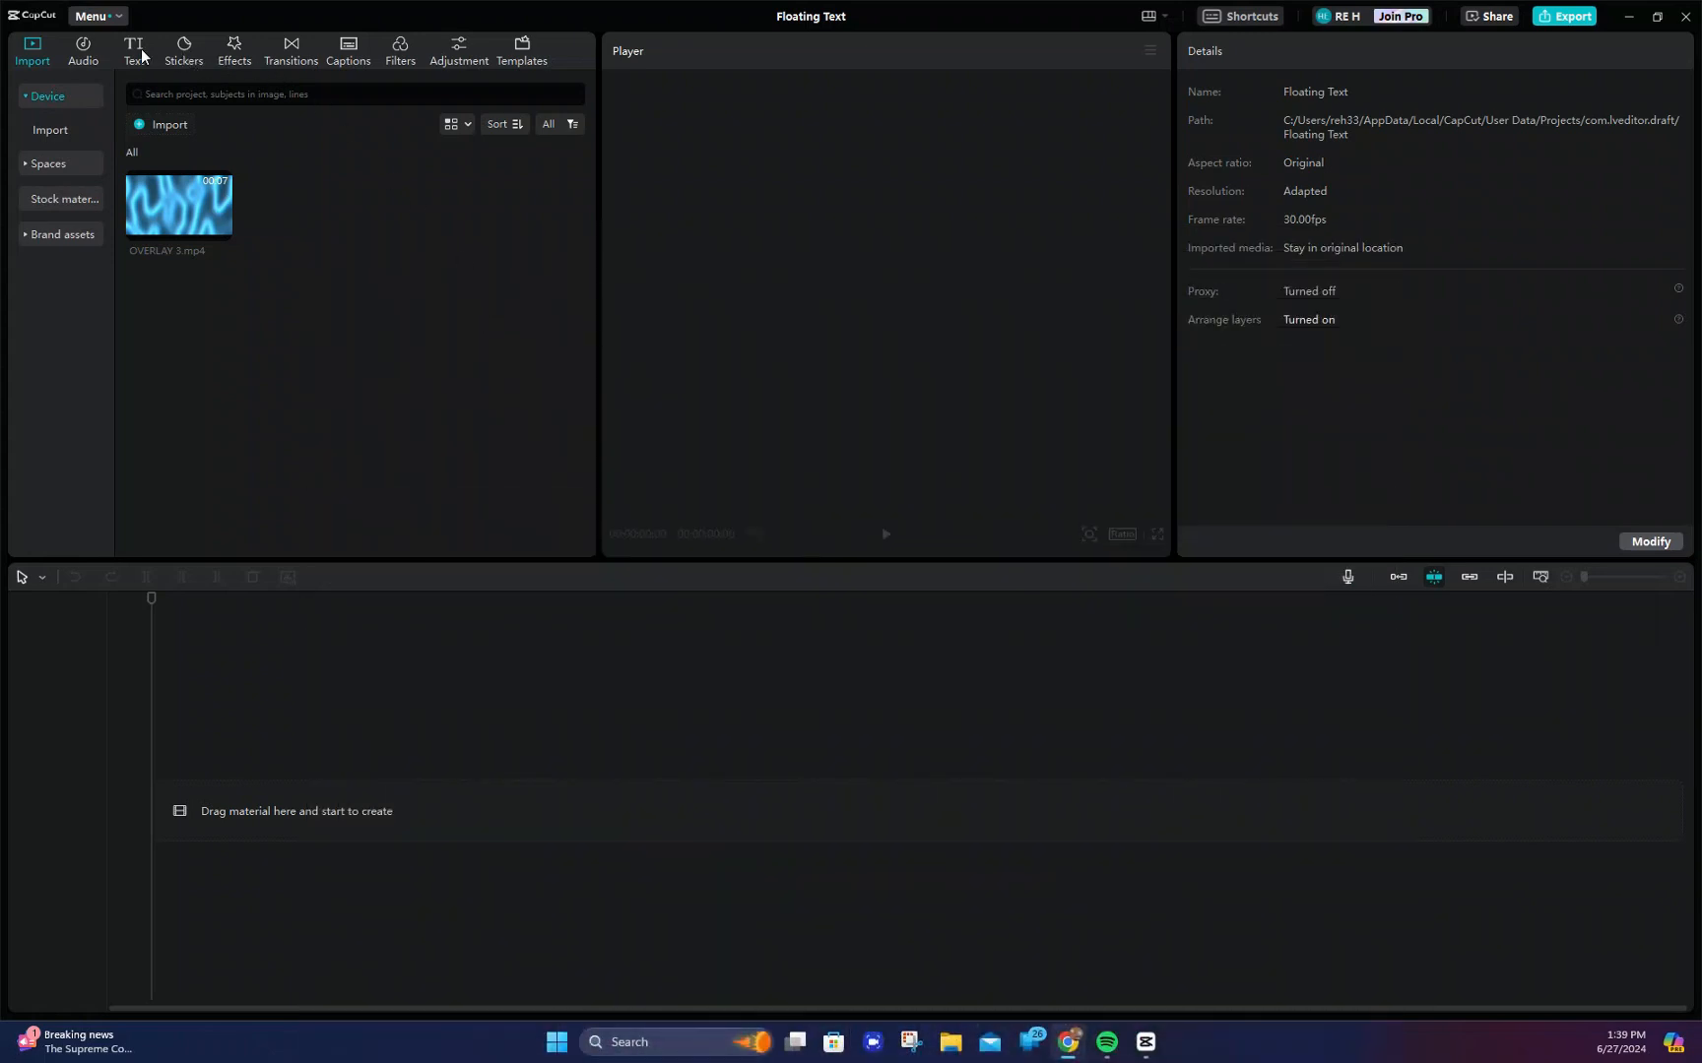
Add a 'CAPCUT PC' title in LEMON MILK Medium, size 20, extended to seven seconds.
click(132, 51)
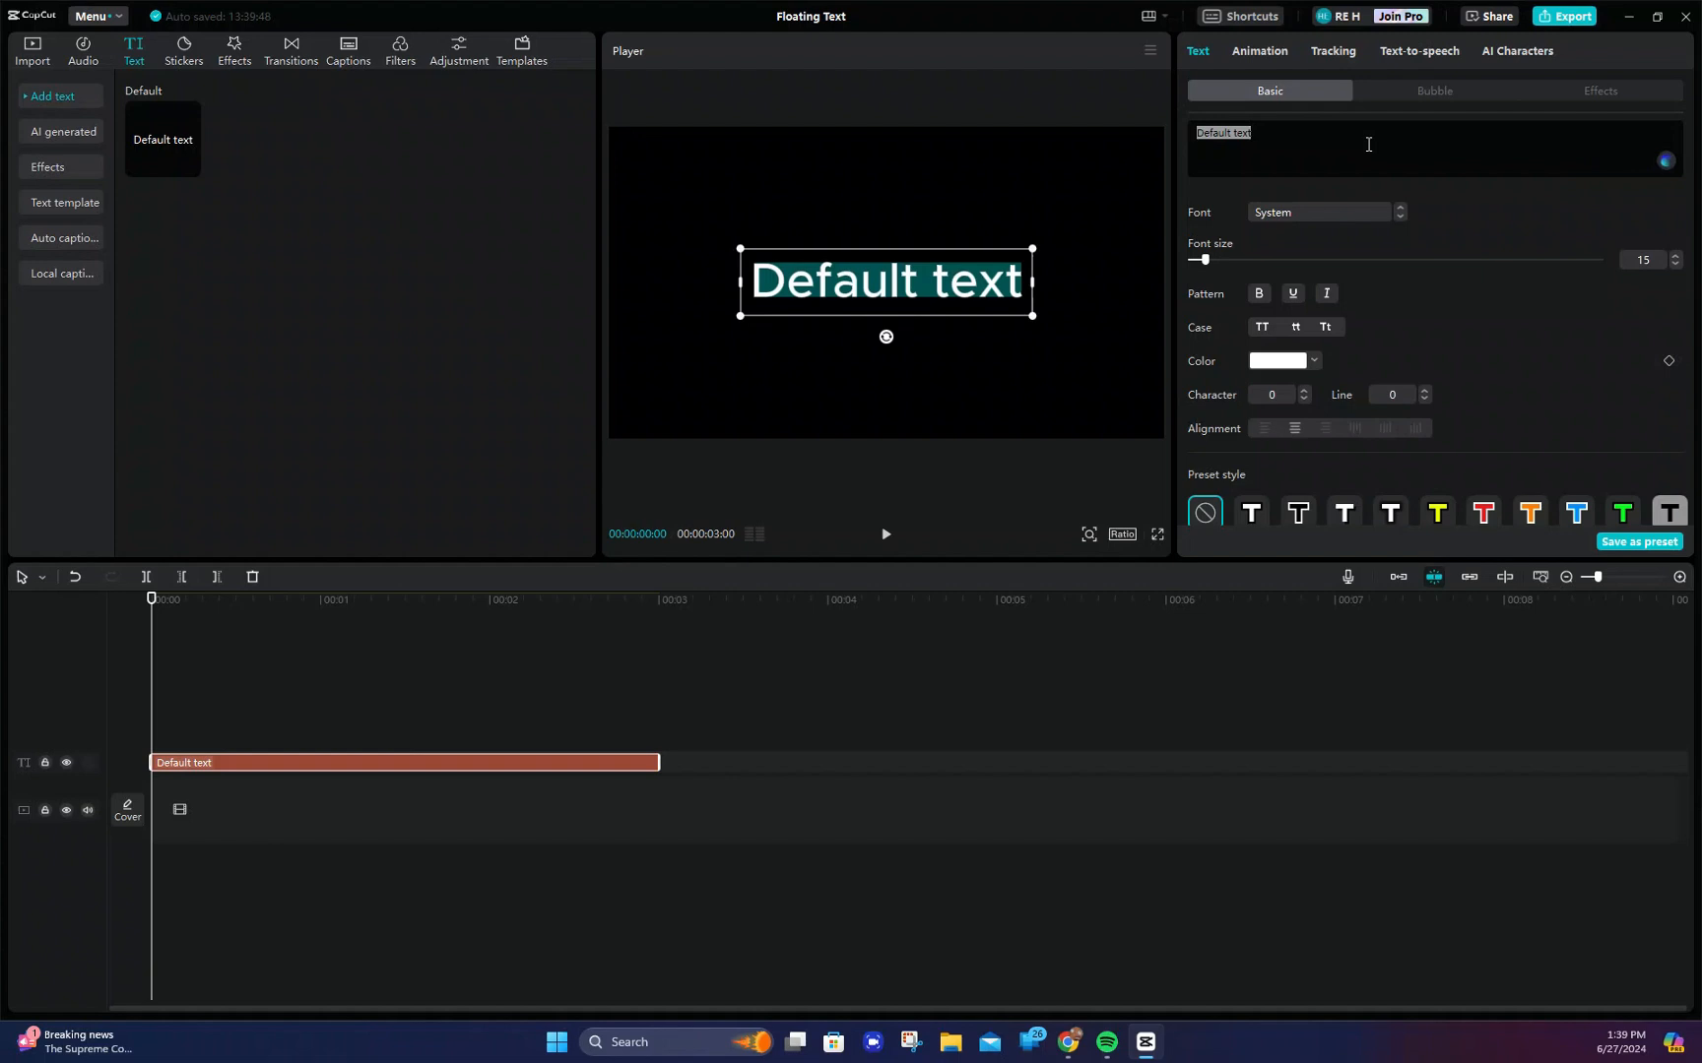
text(CAPCUT PC)
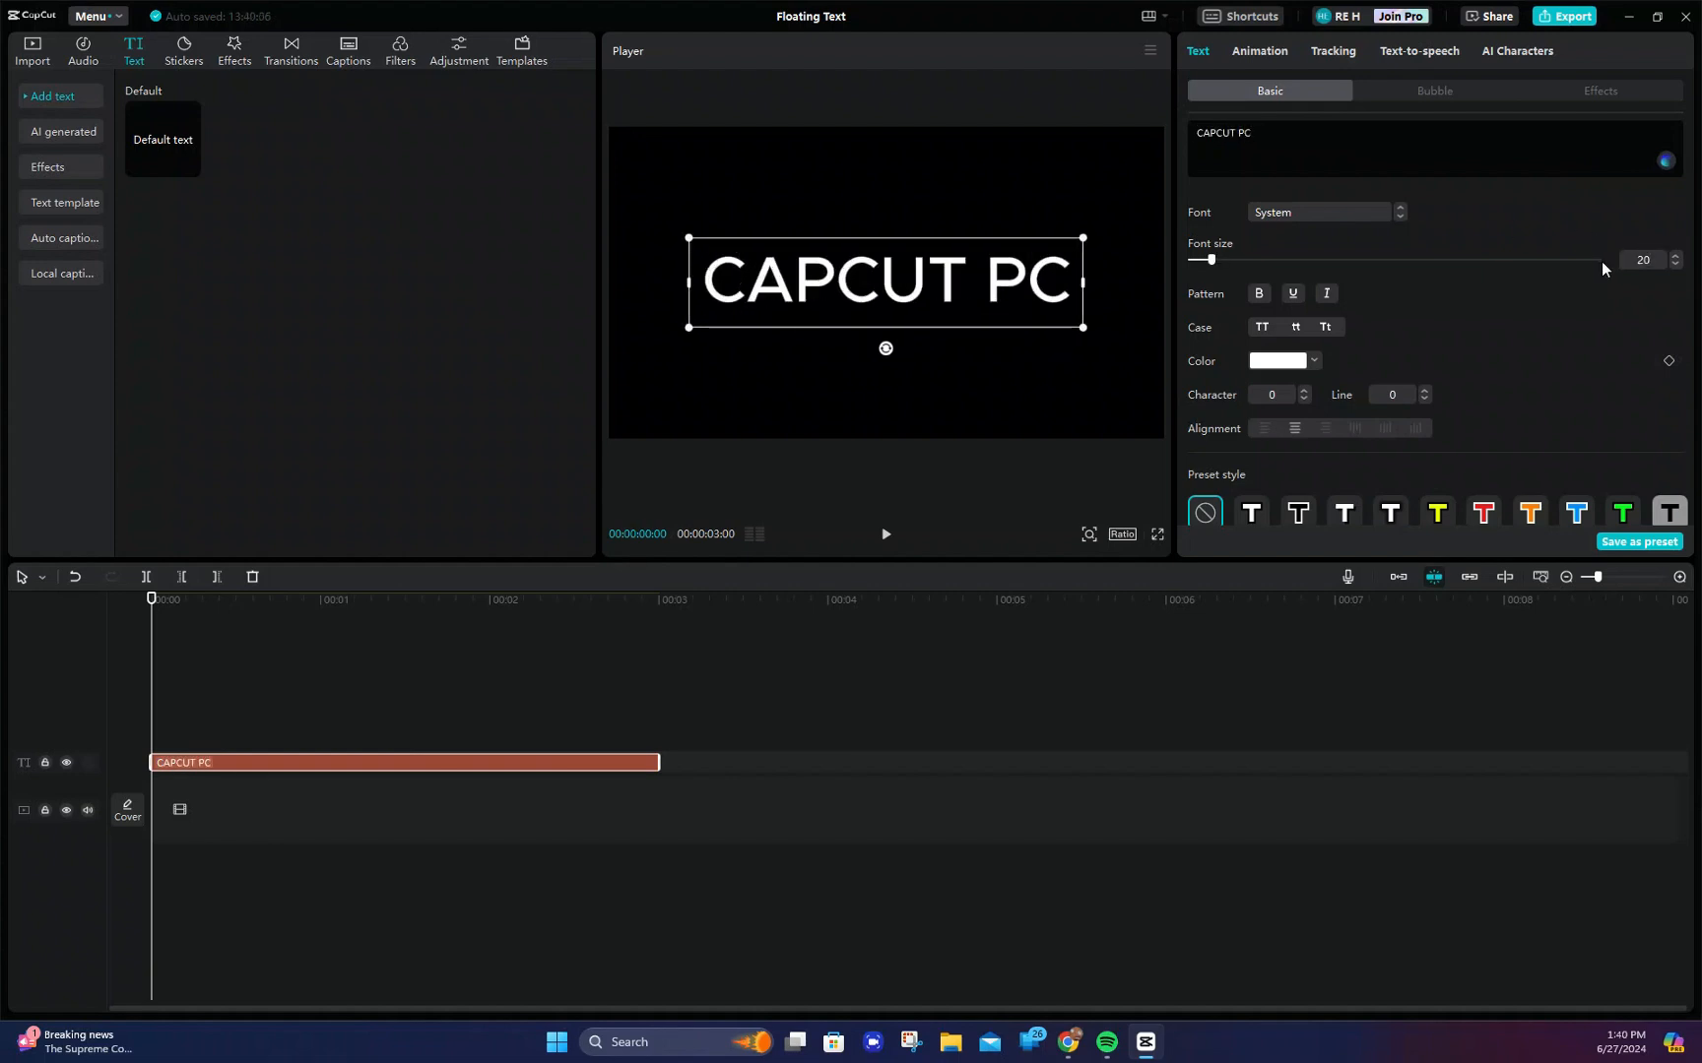
click(1318, 212)
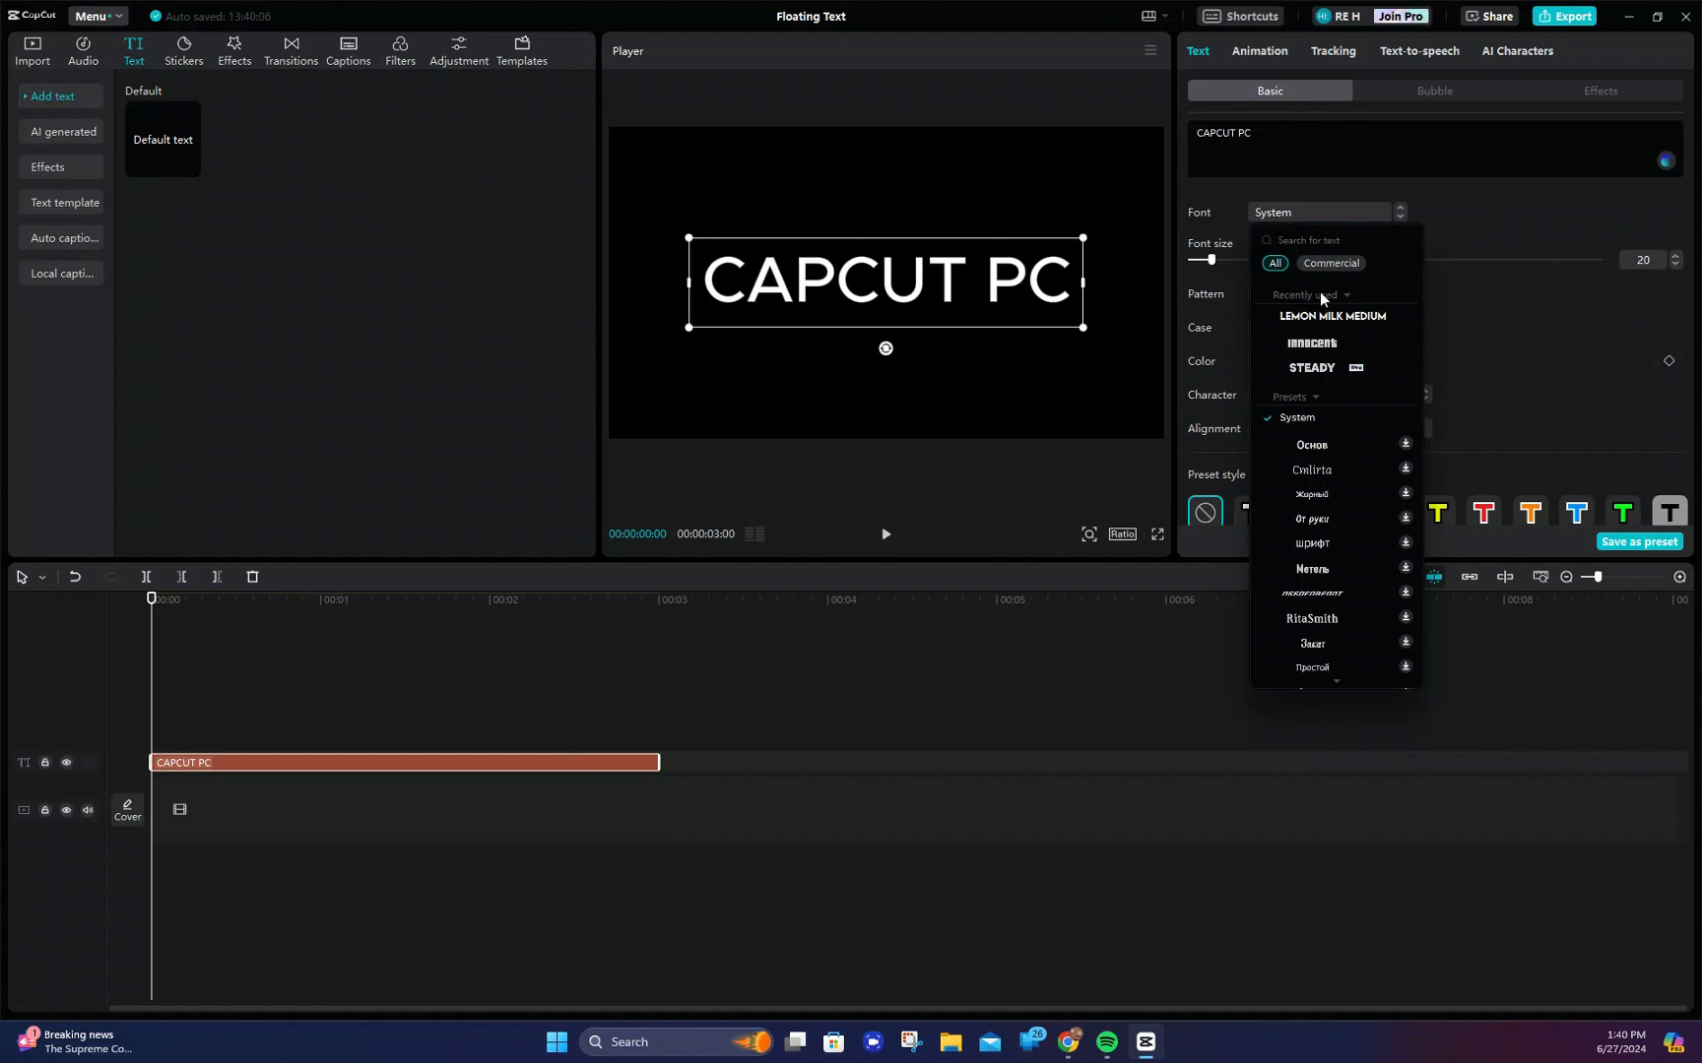
click(1332, 316)
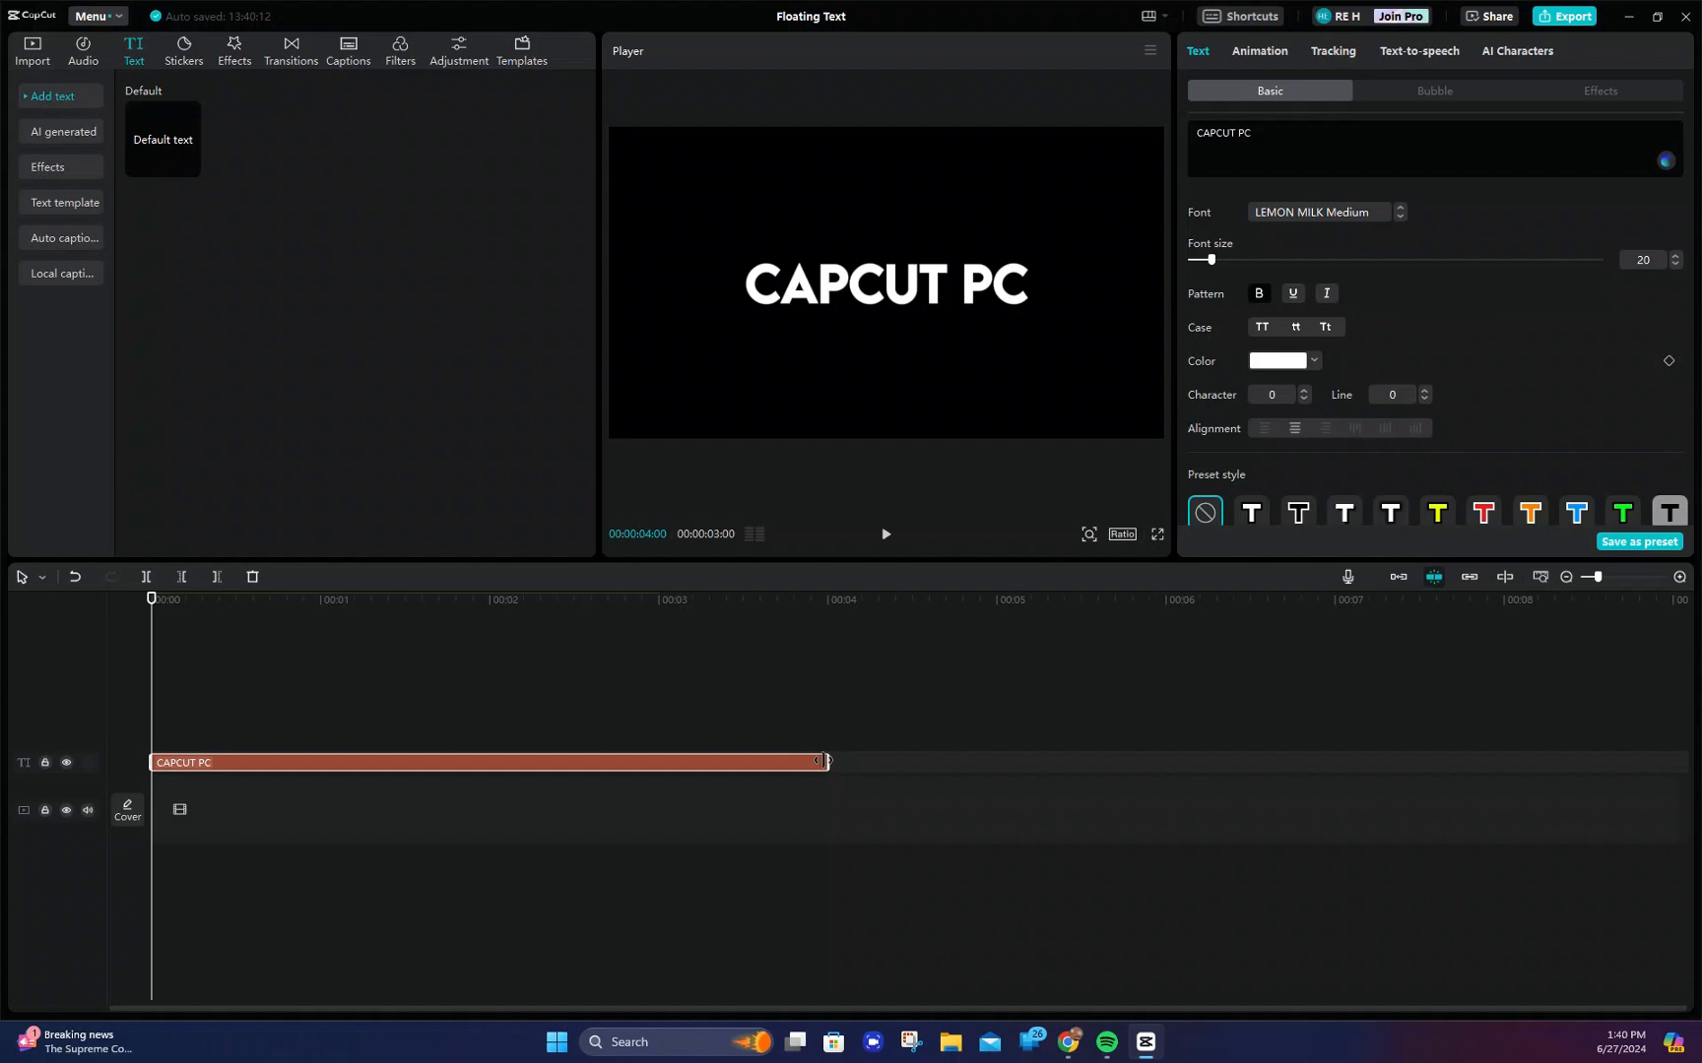
drag(823, 762, 1332, 763)
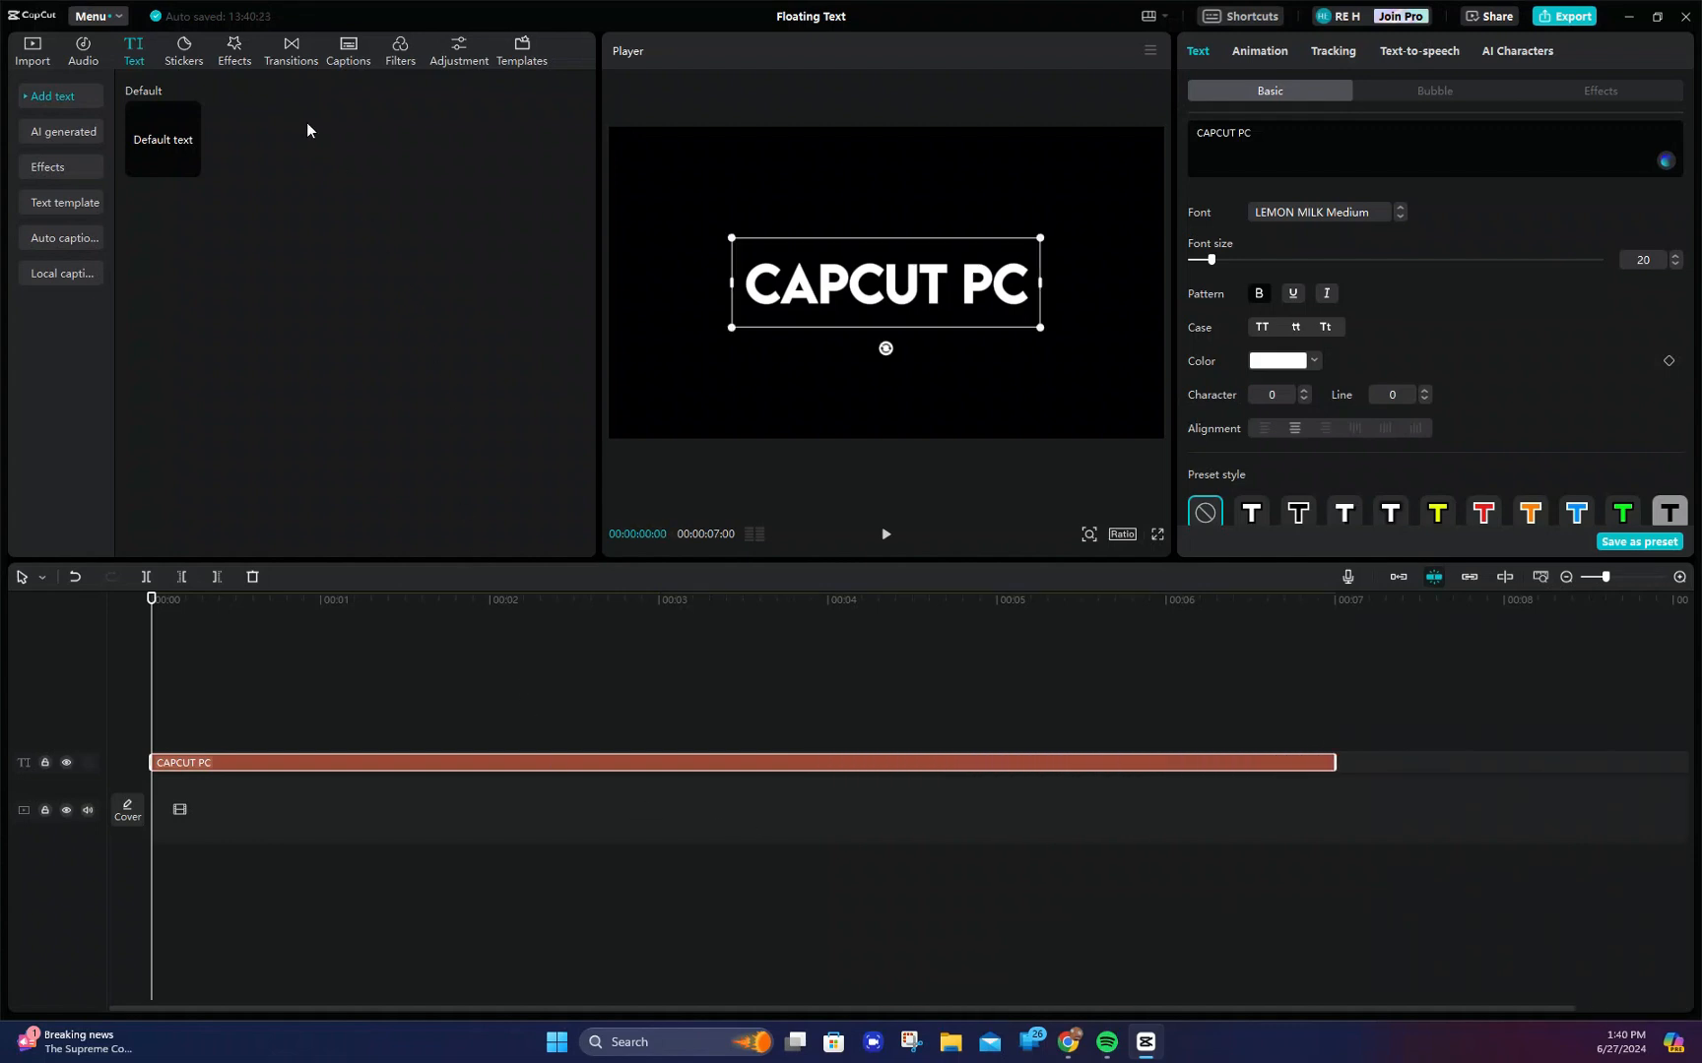
Browse the Lens and Nightclub video effects and place Play Pendulum above the title.
click(235, 50)
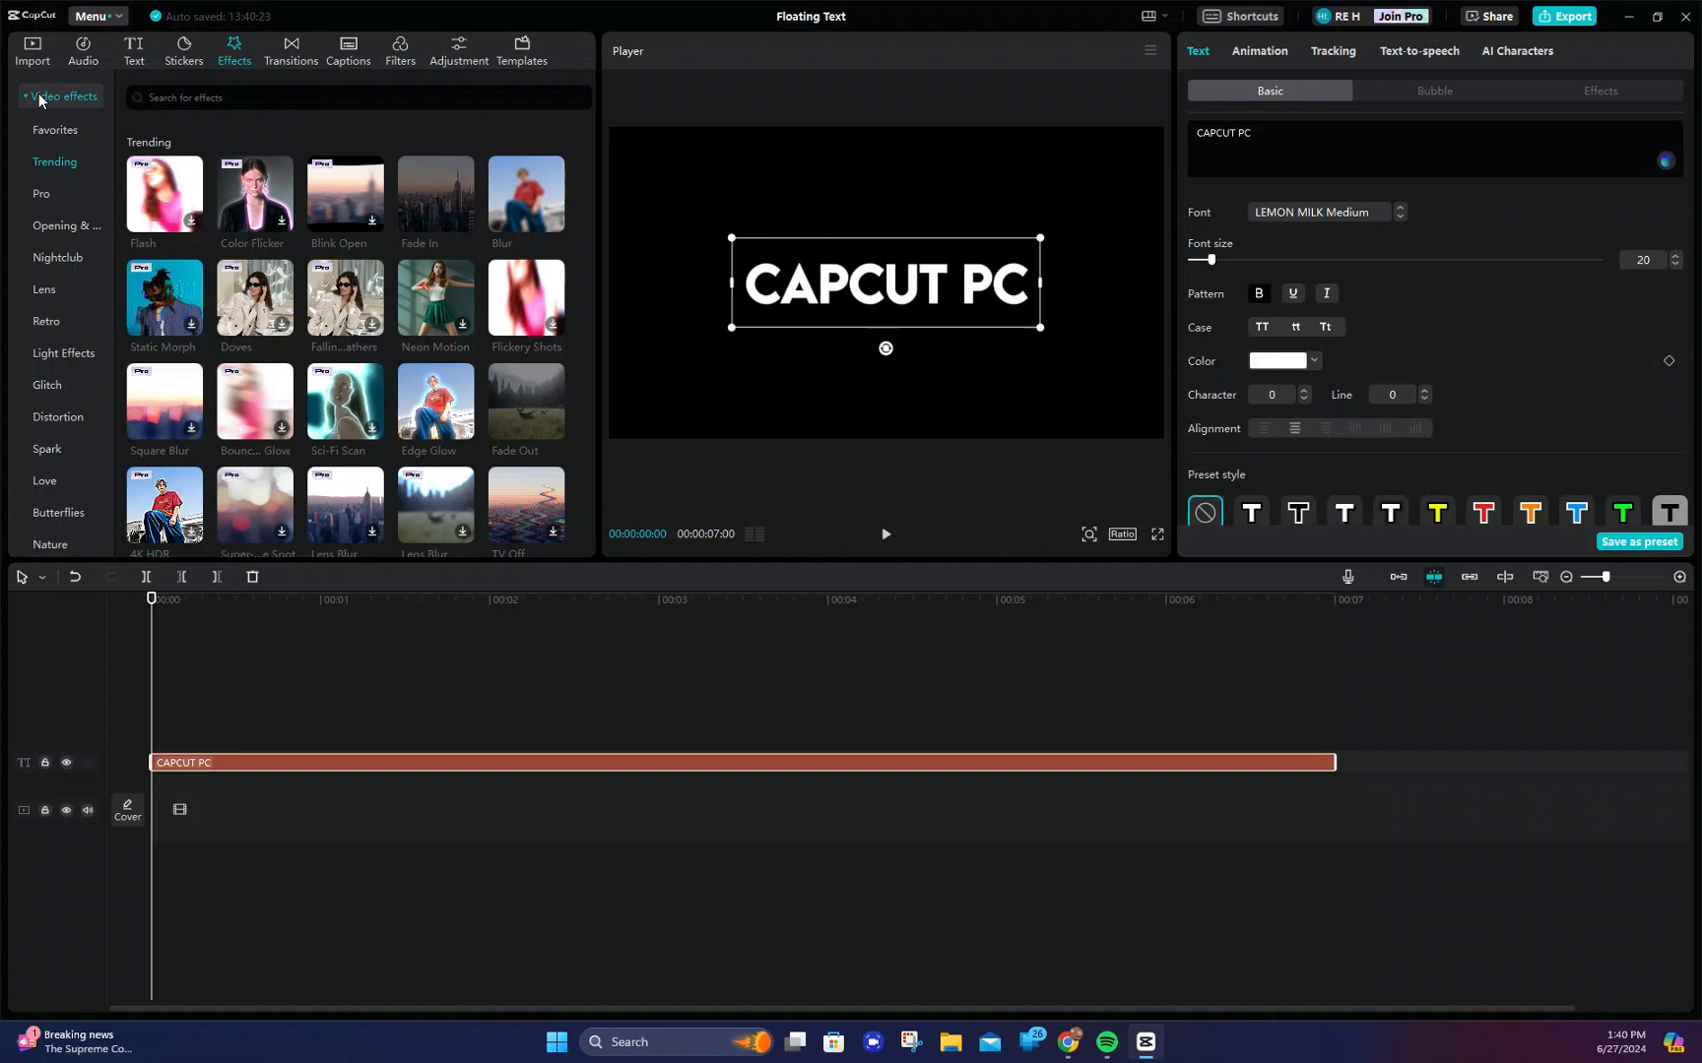
click(43, 290)
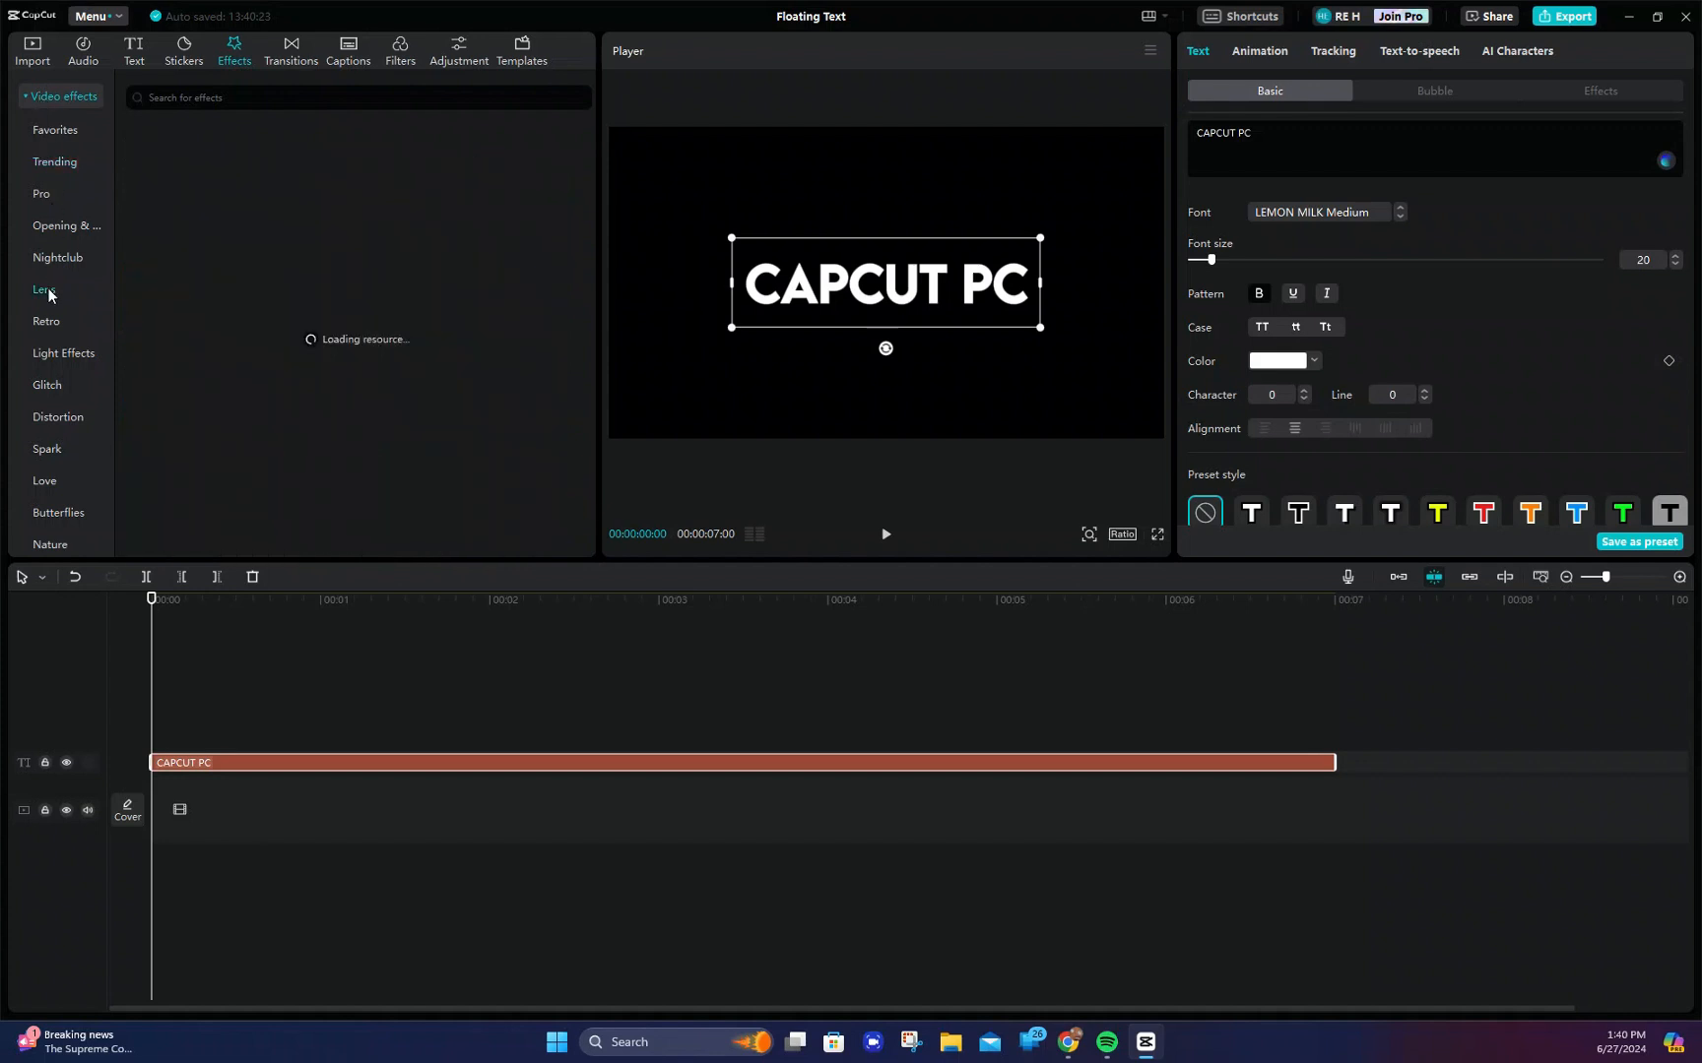
click(43, 289)
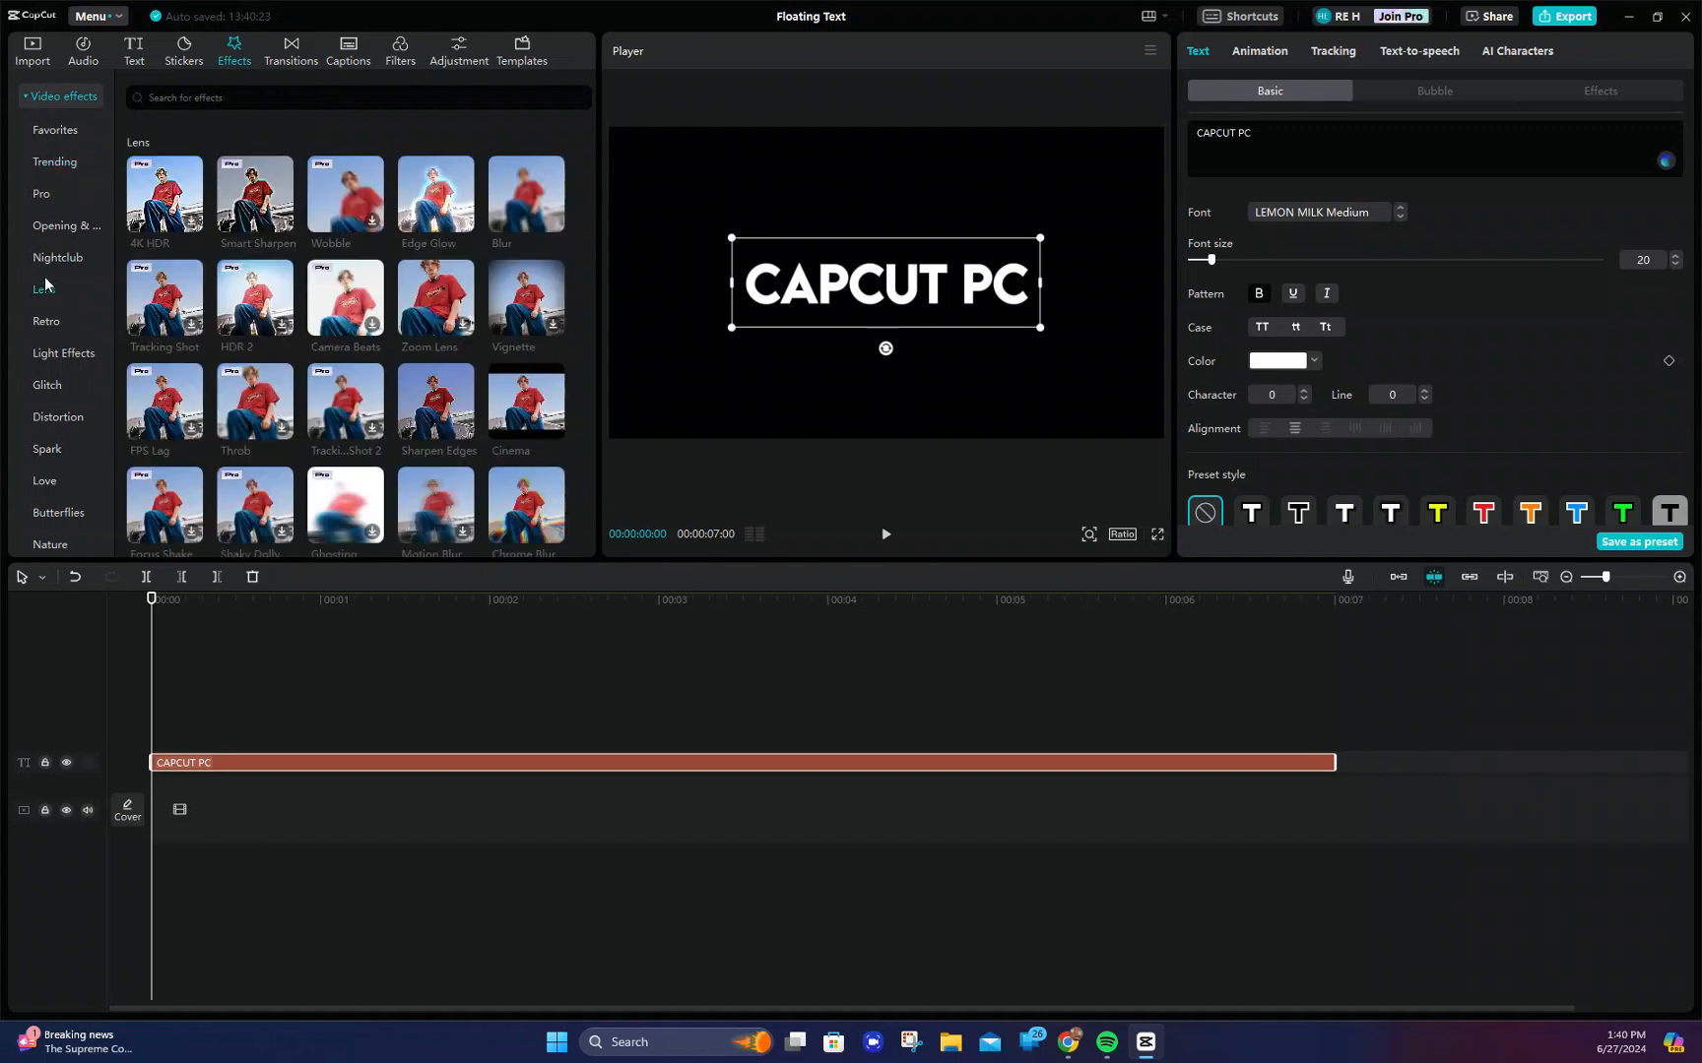
click(57, 257)
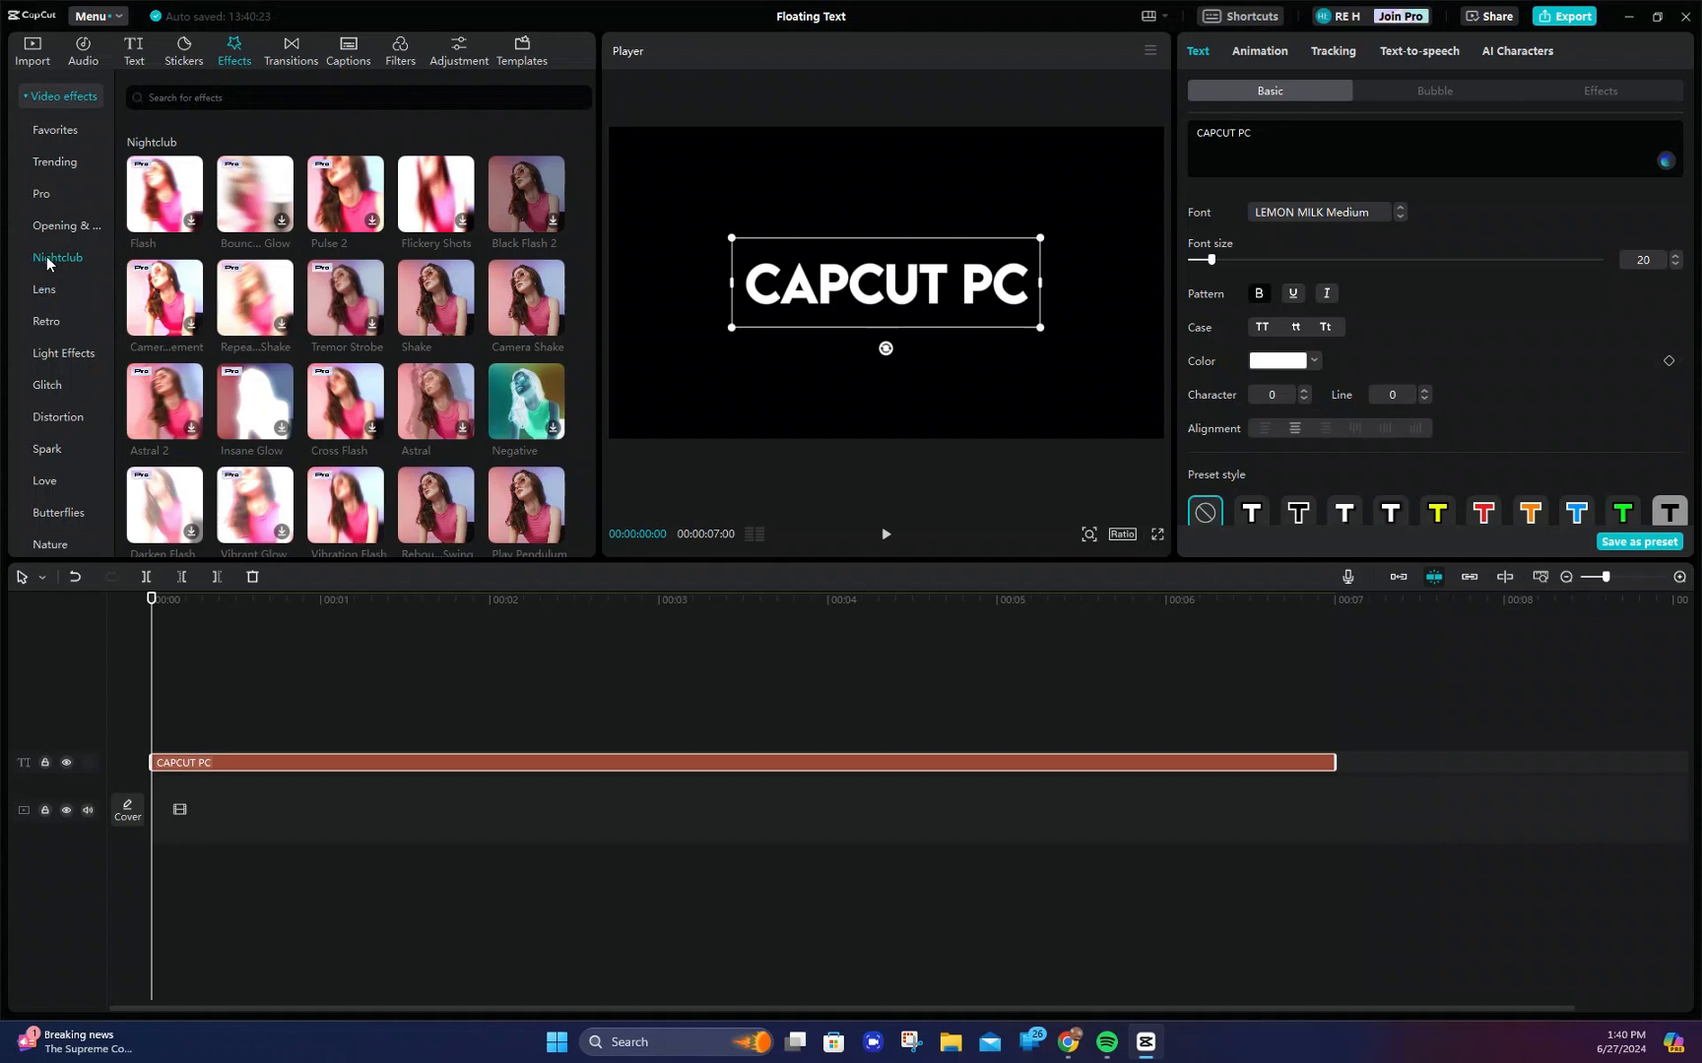
scroll(down, 3)
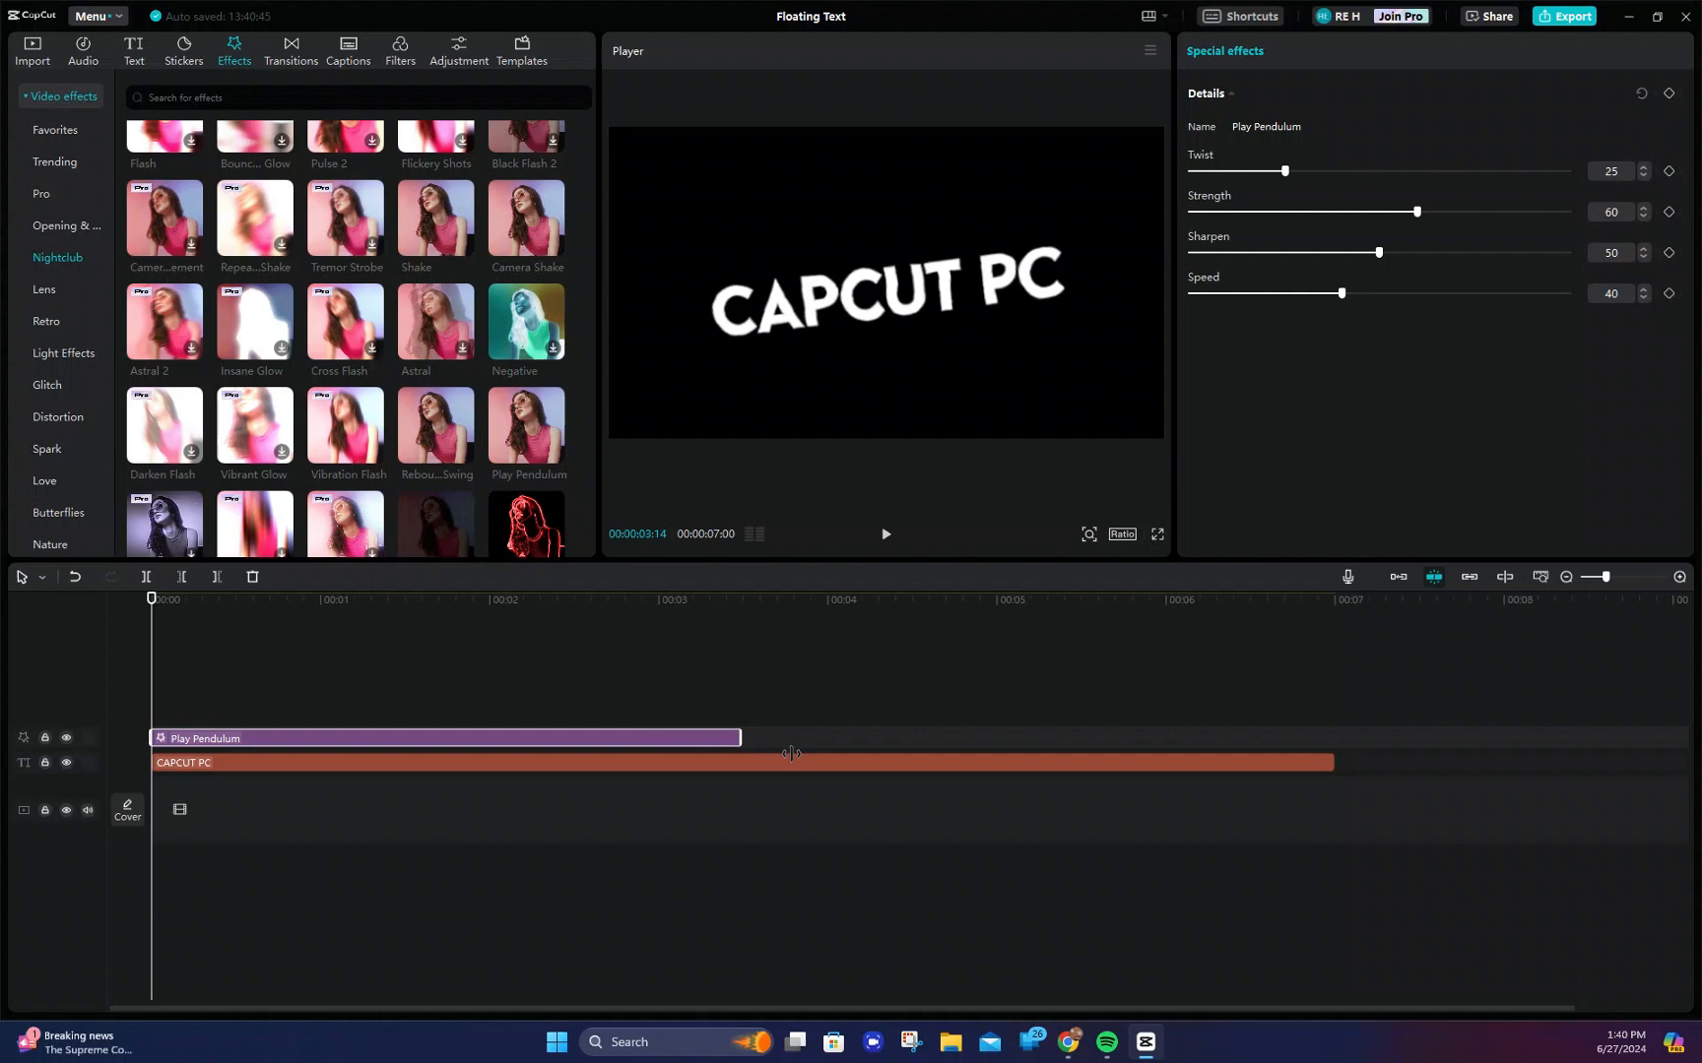
Extend Play Pendulum to 7s and set Twist 0, Strength 15, Sharpen 0, Speed 20.
drag(742, 738, 1332, 739)
text(20)
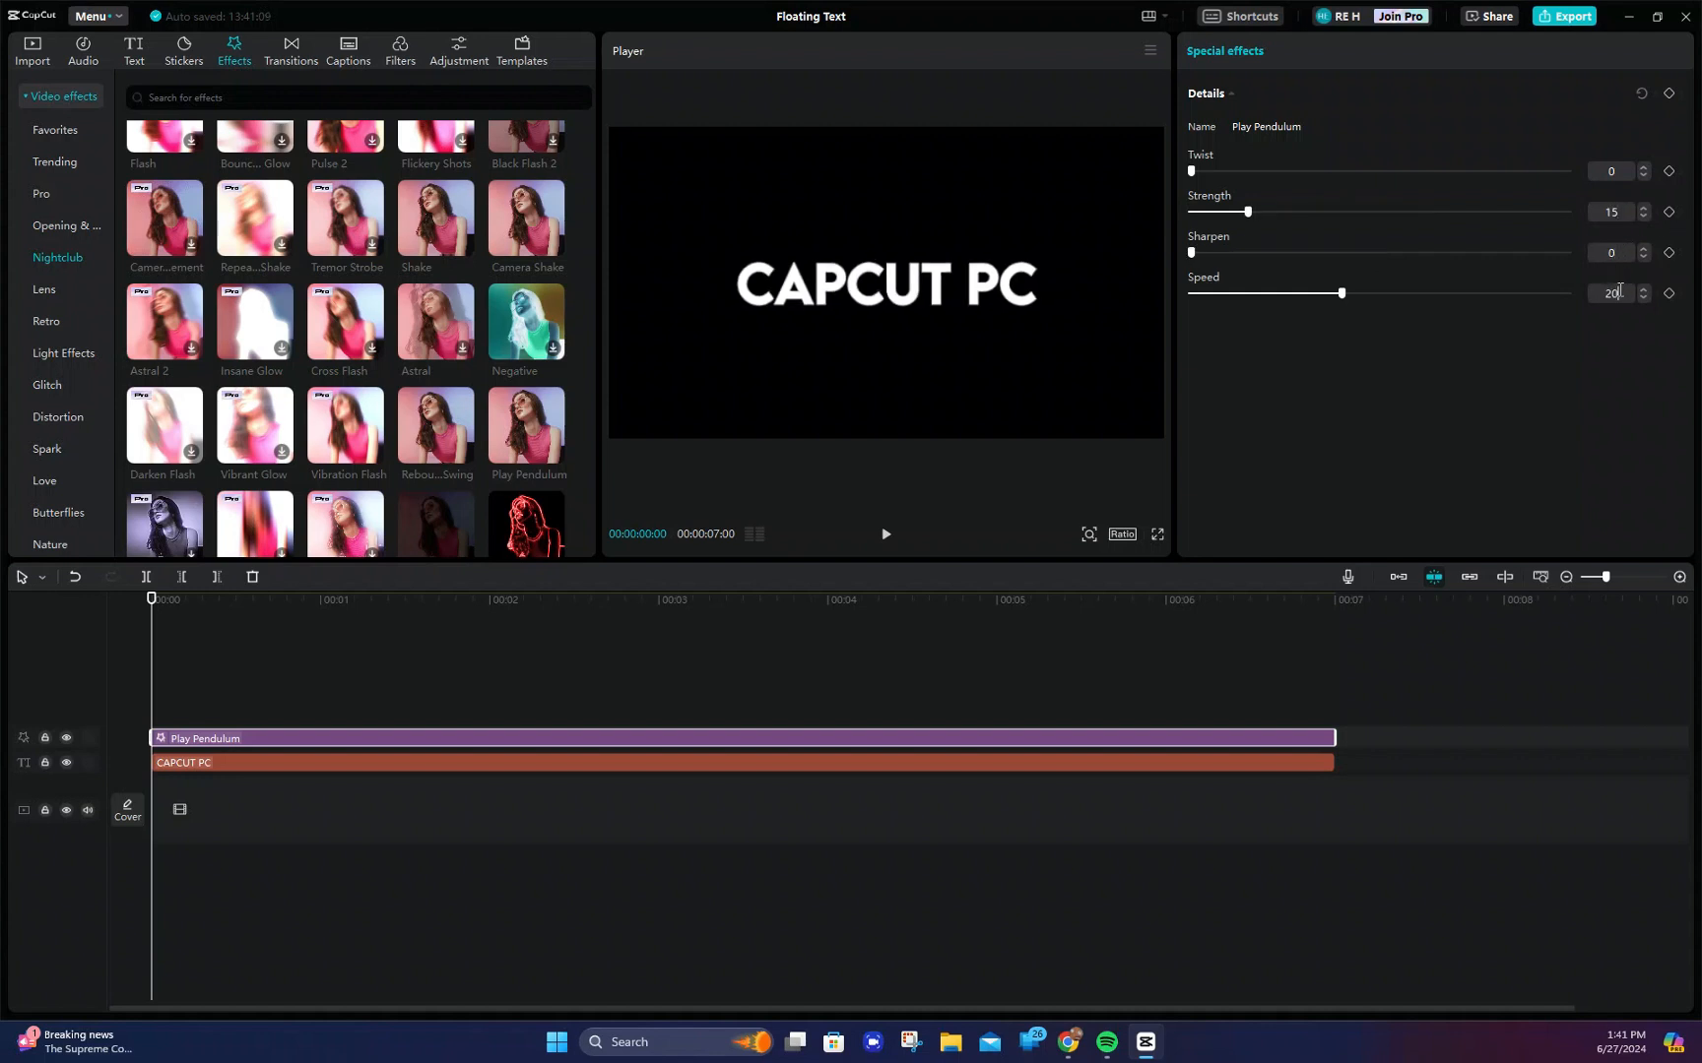
drag(1342, 293, 1266, 293)
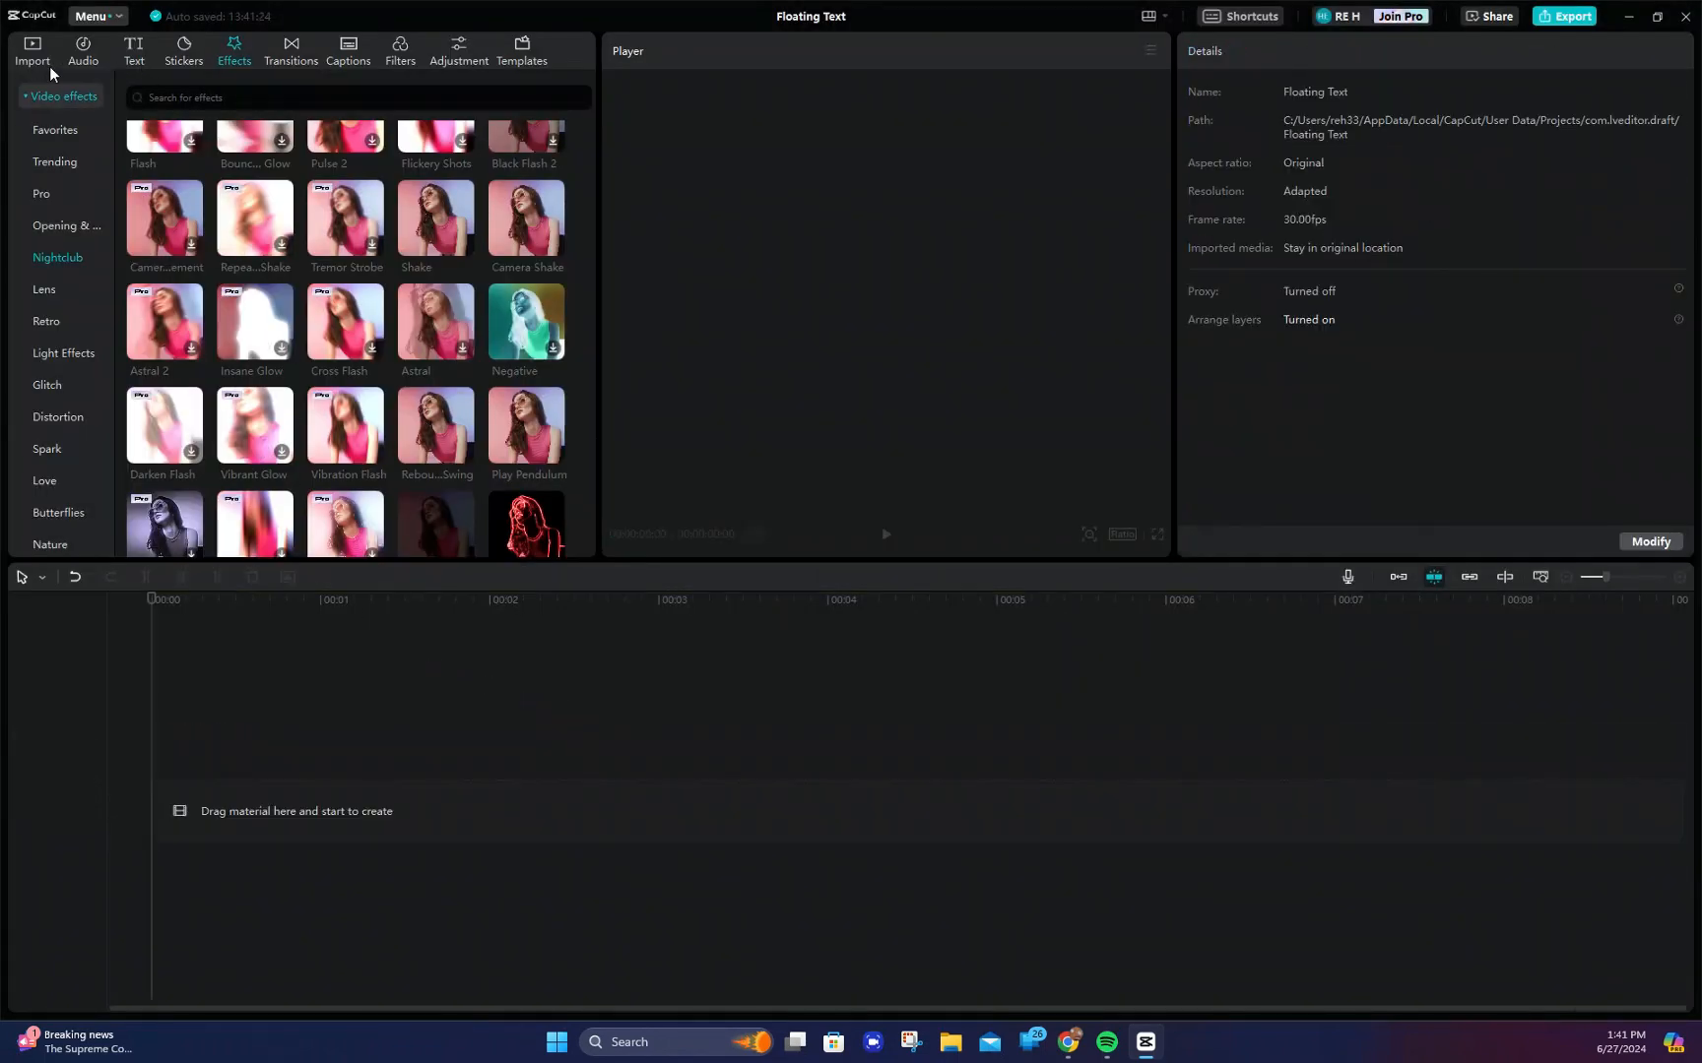
Import Floating Text.mp4 and put it on the timeline, alongside the OVERLAY 3 clip.
click(30, 50)
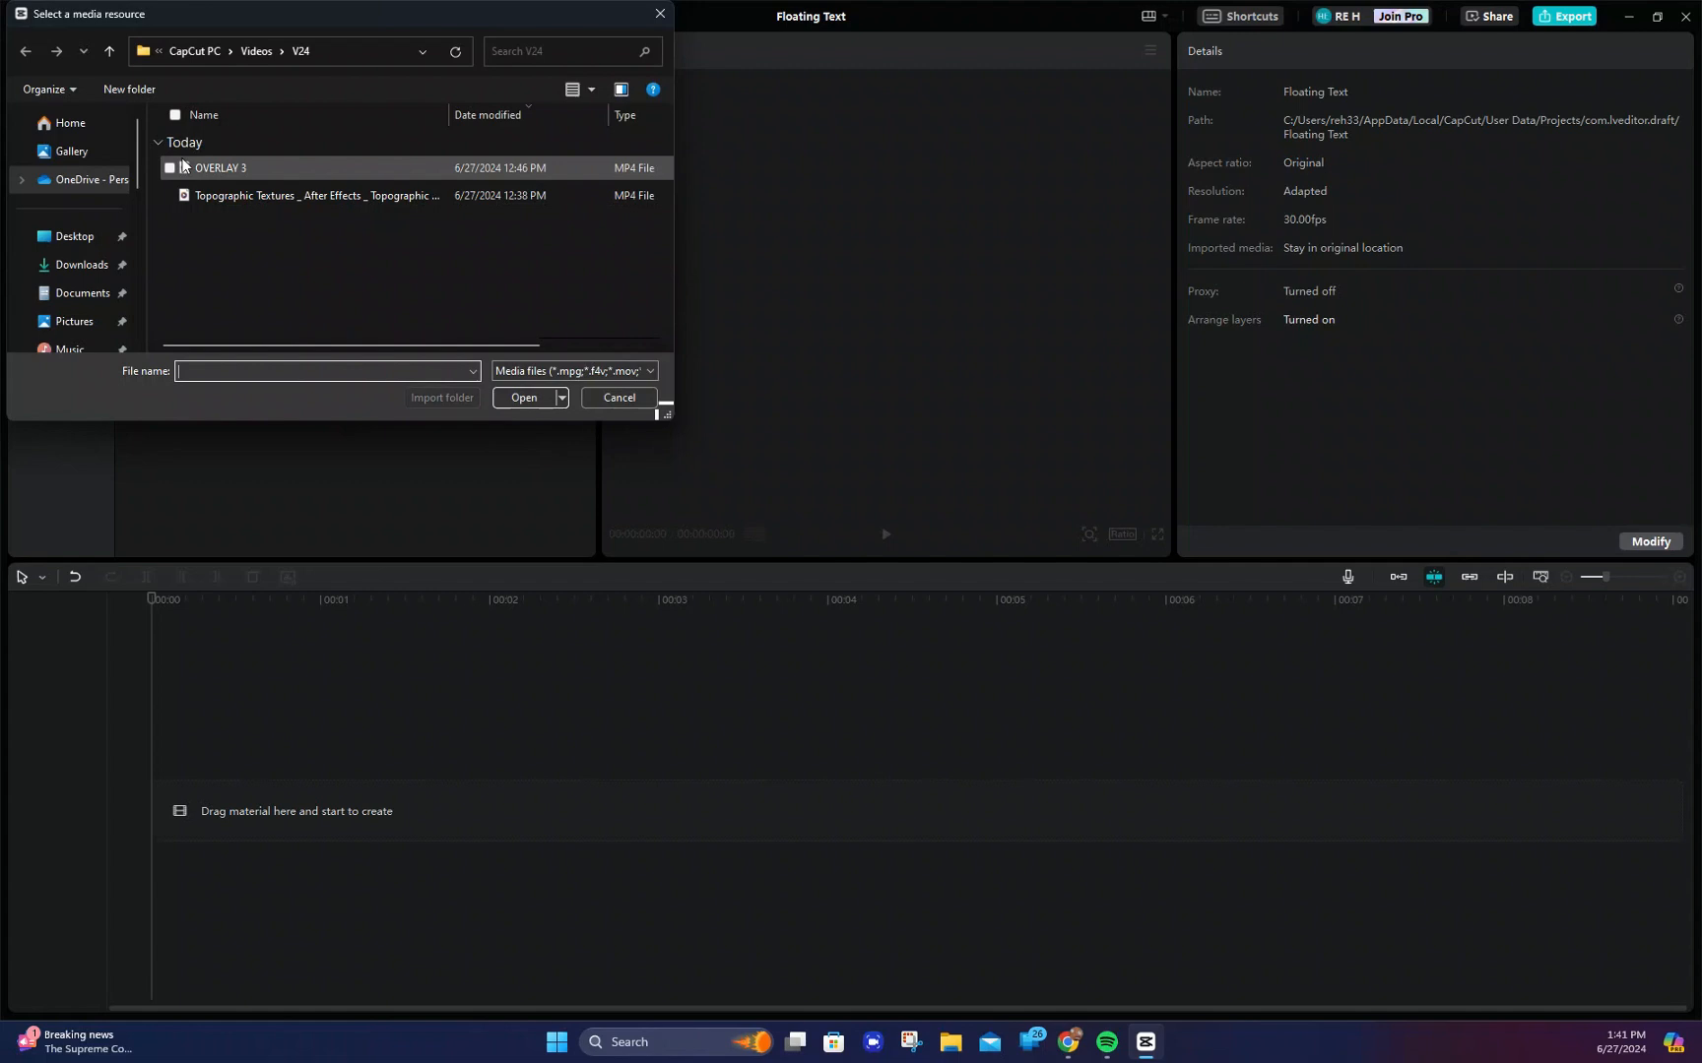
click(81, 265)
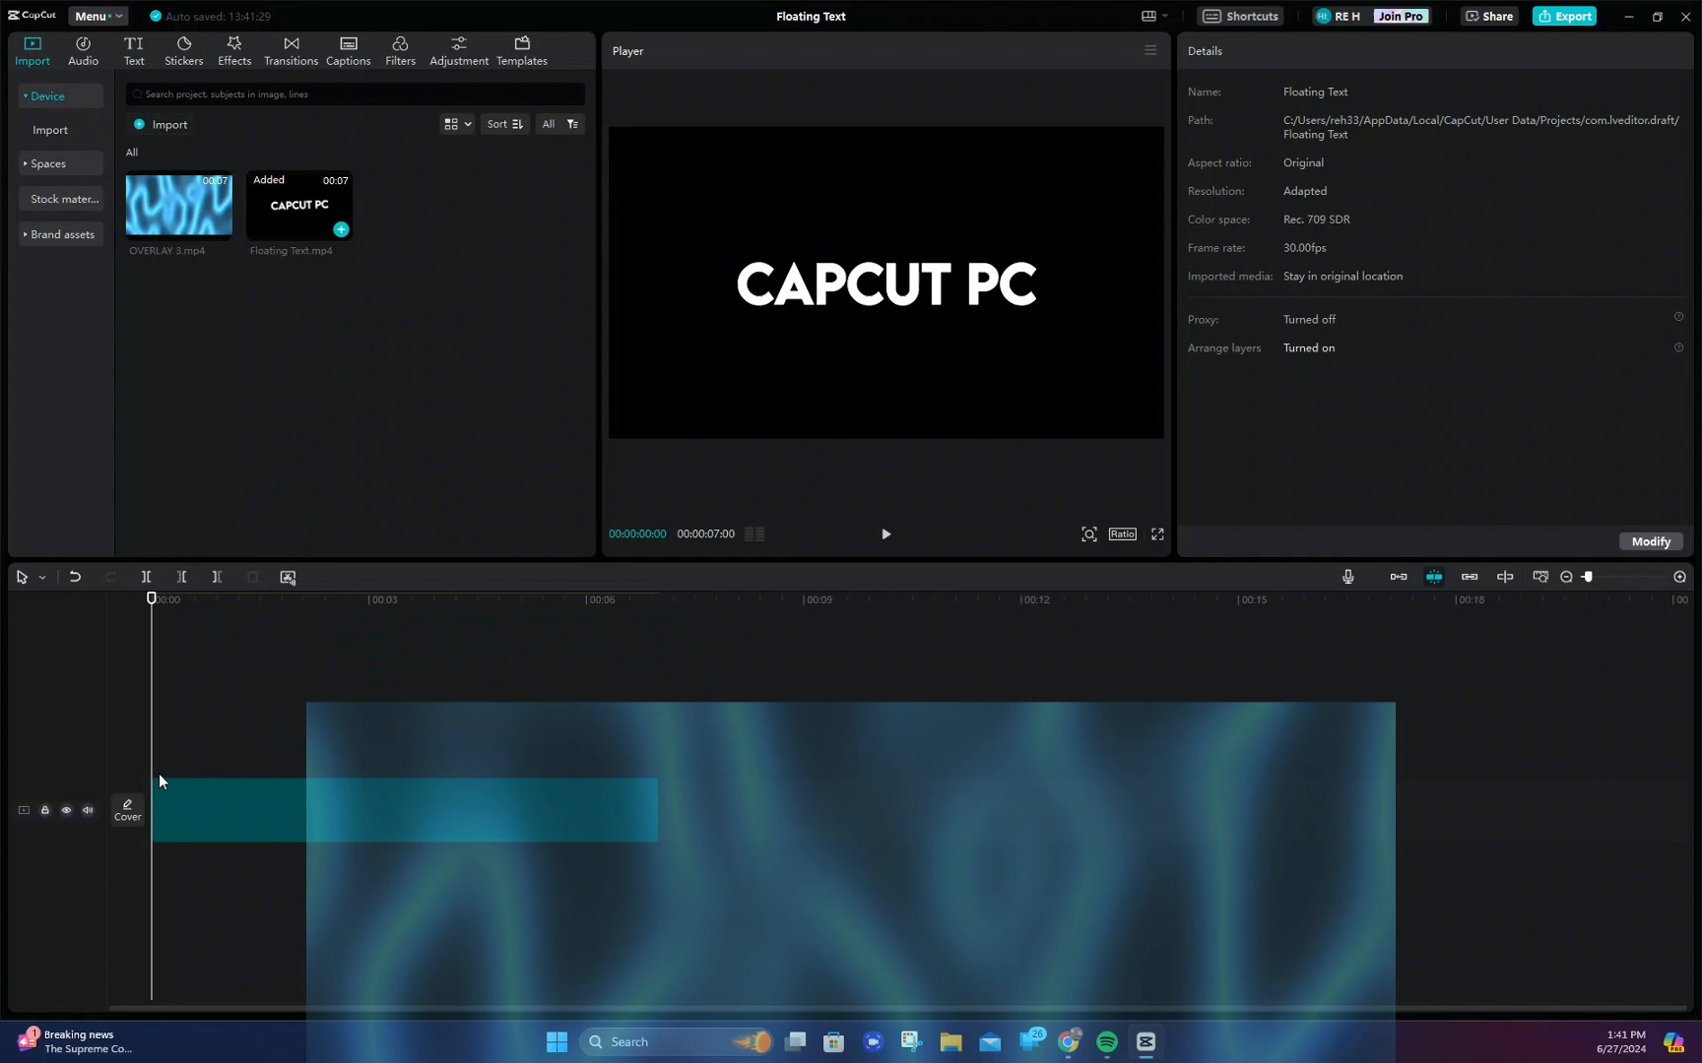
click(402, 811)
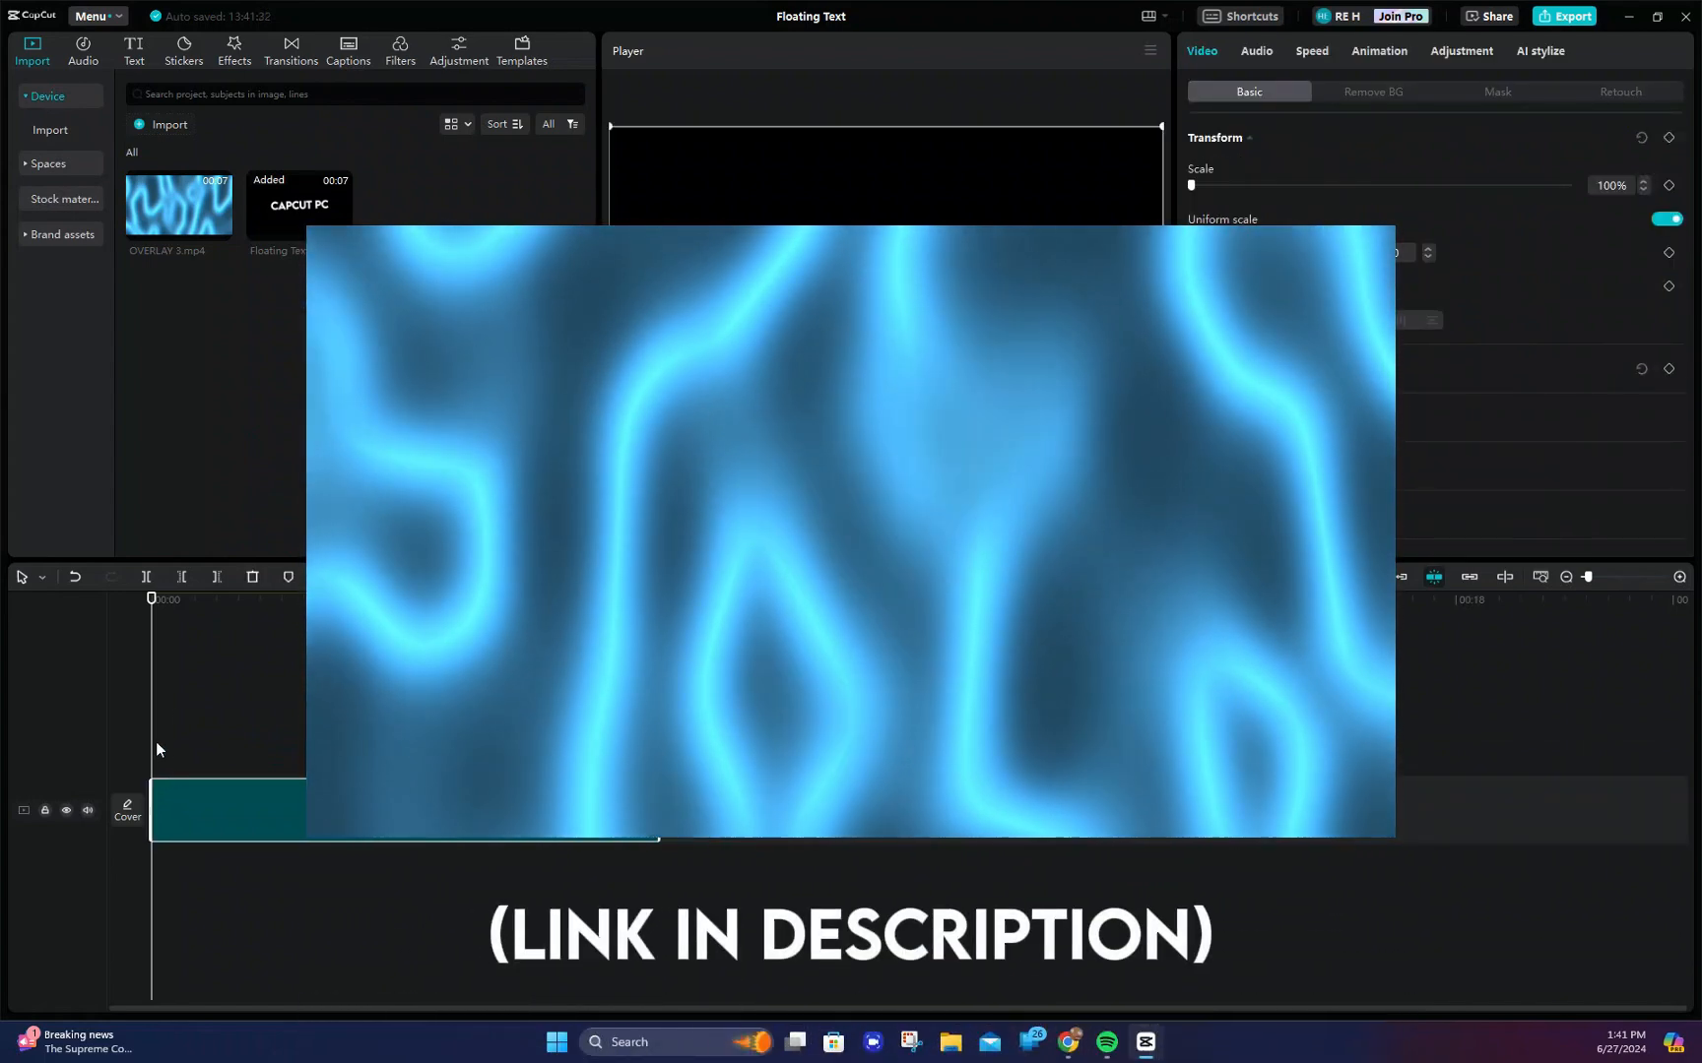
click(178, 205)
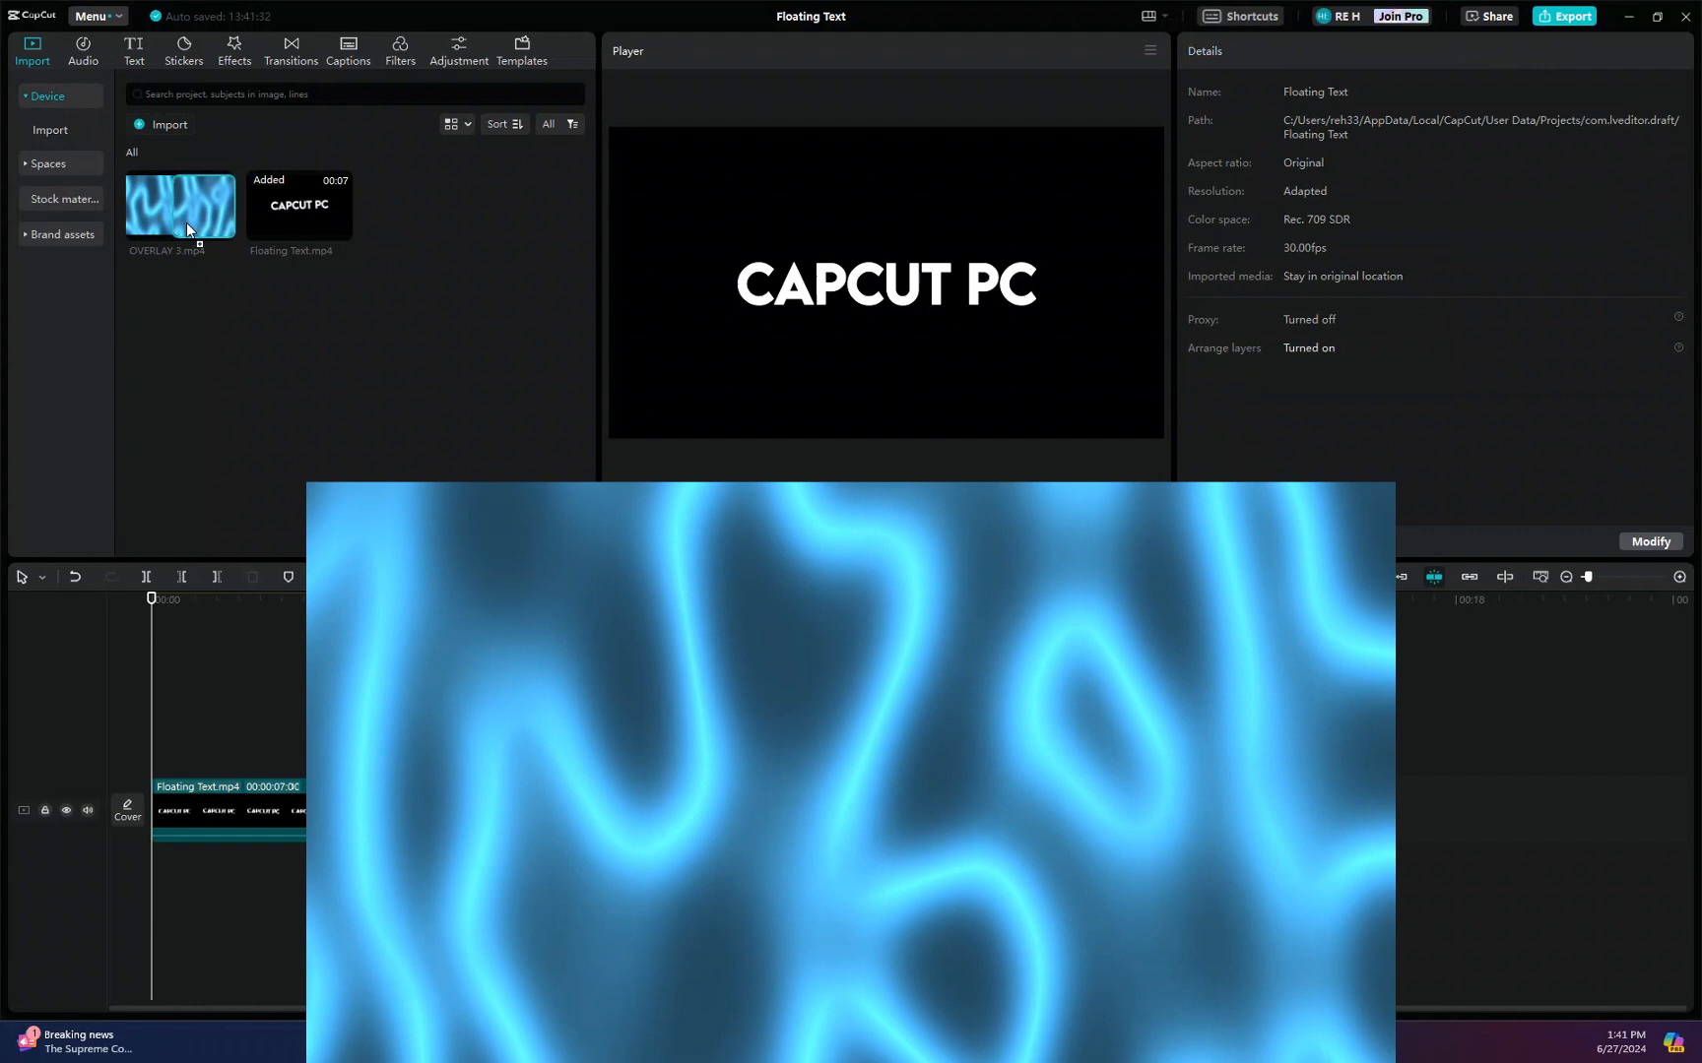
Place OVERLAY 3 under the title clip, enable Blend, and open the blend Mode list.
drag(179, 205, 407, 722)
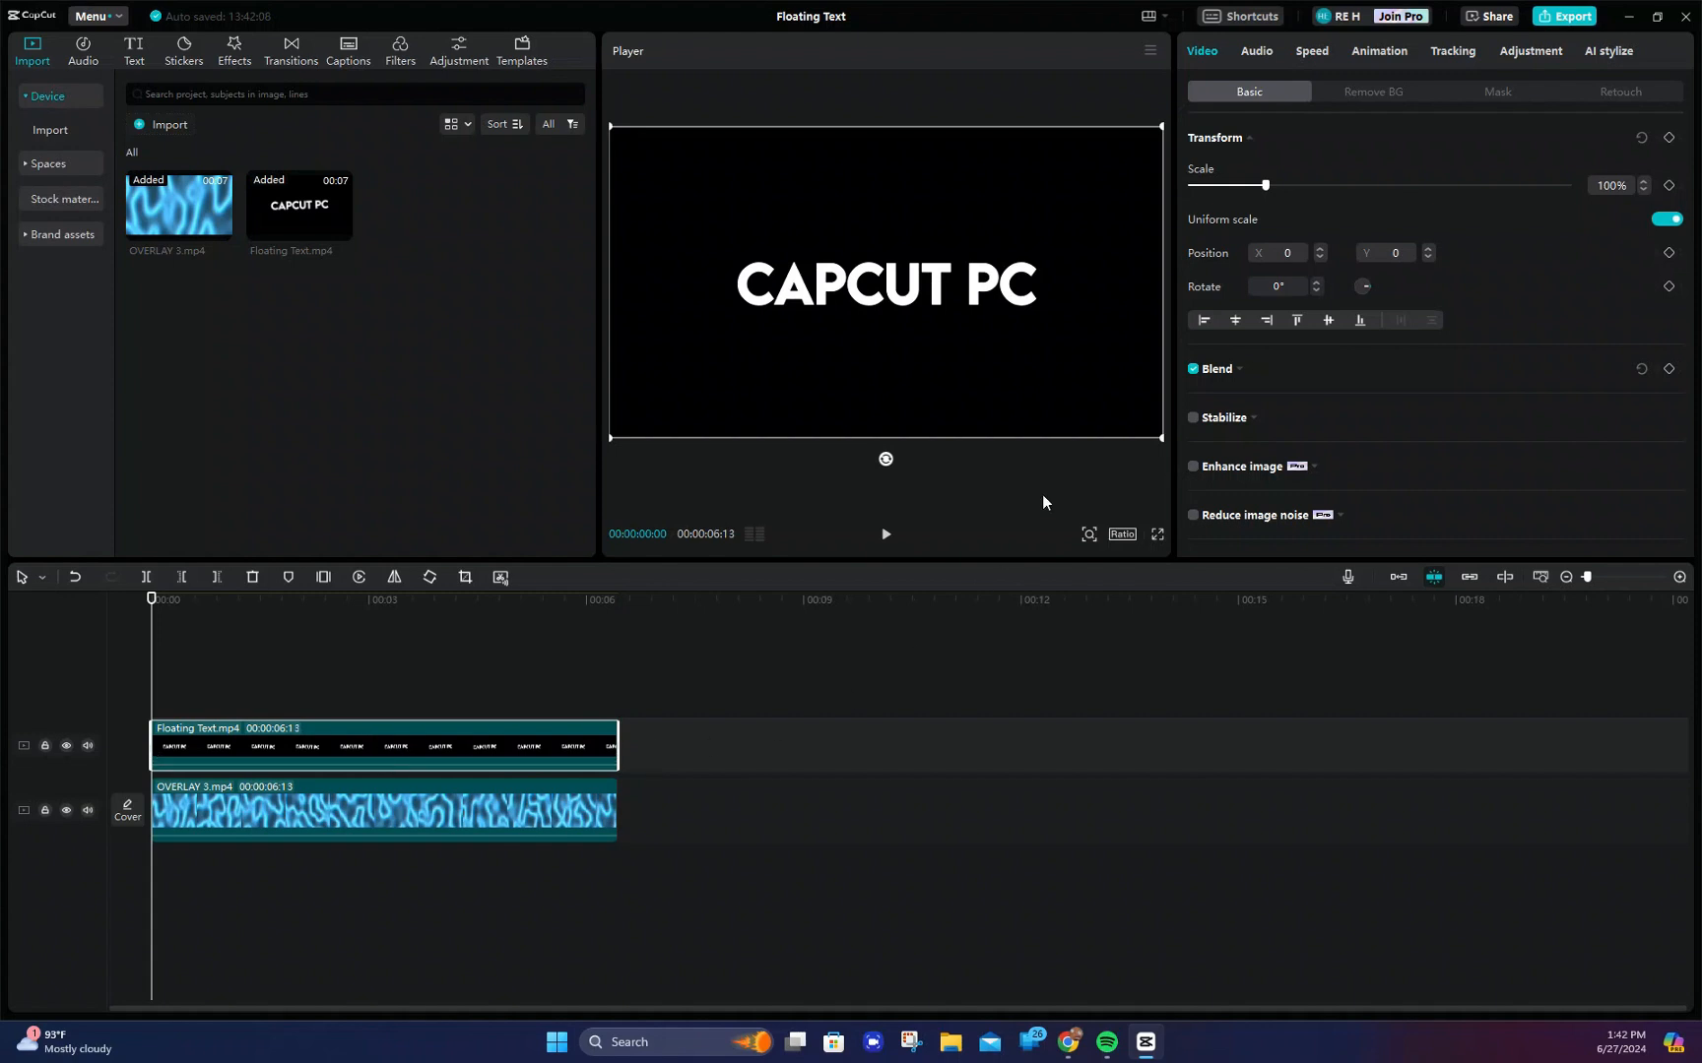
click(1215, 369)
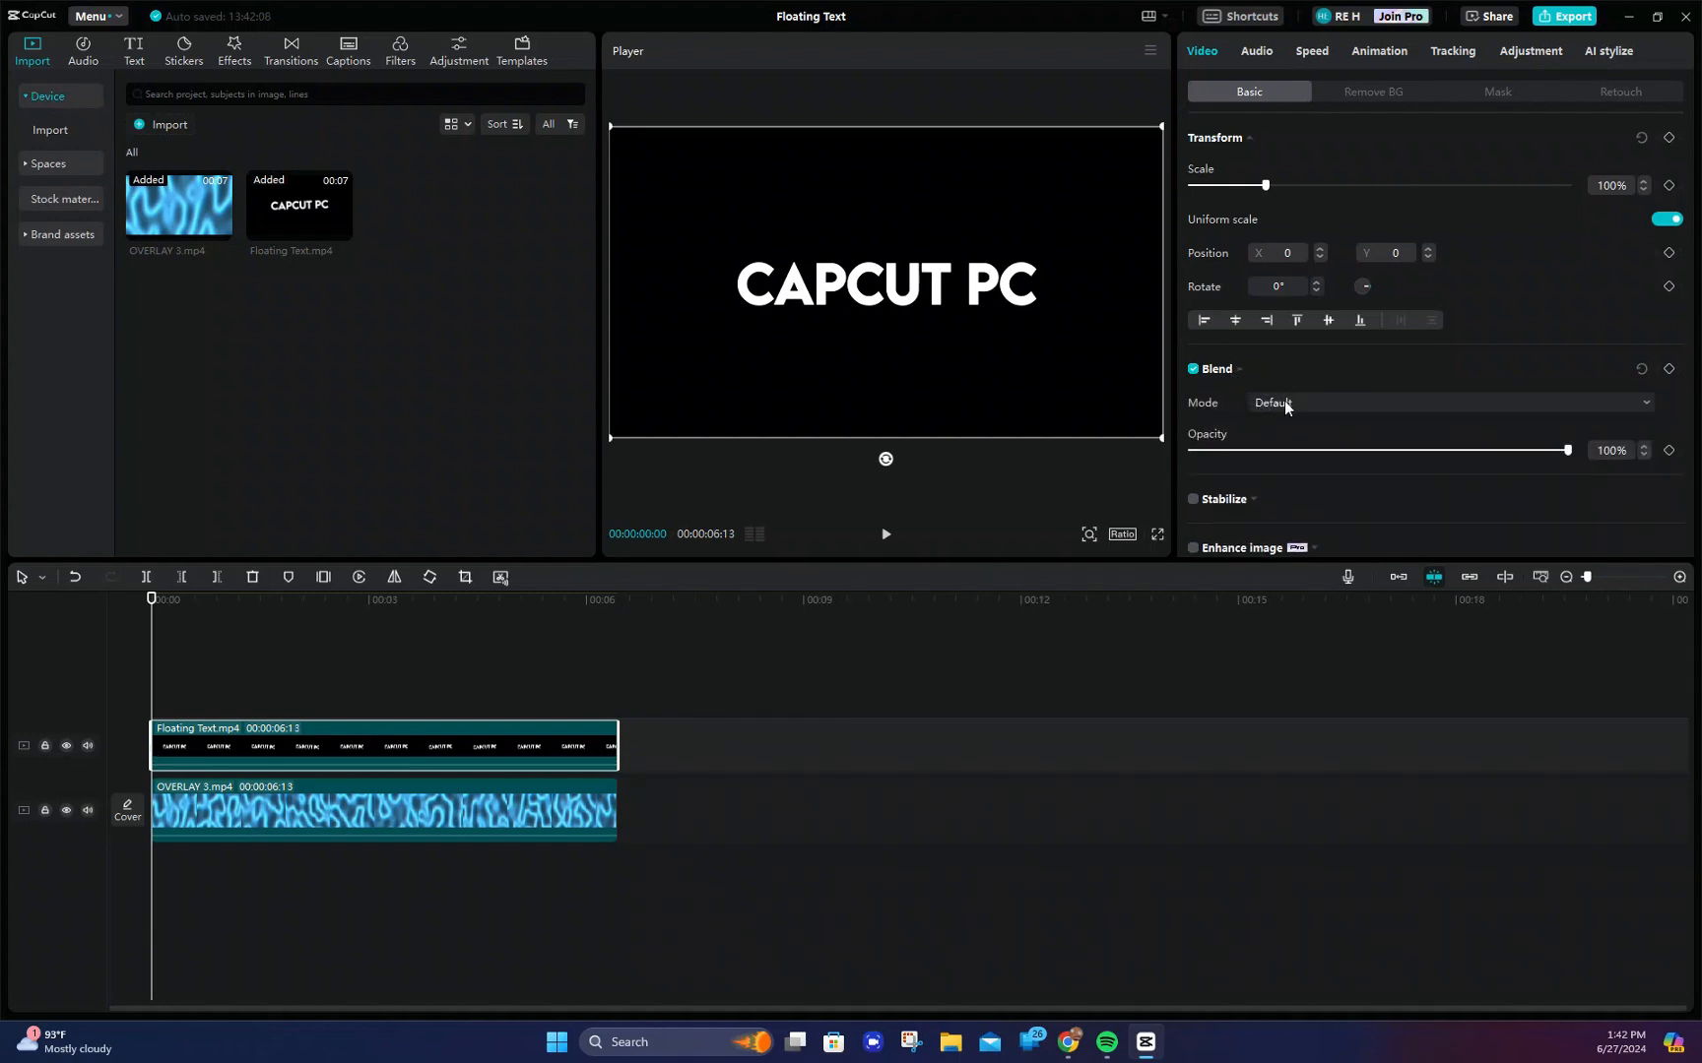
click(1449, 403)
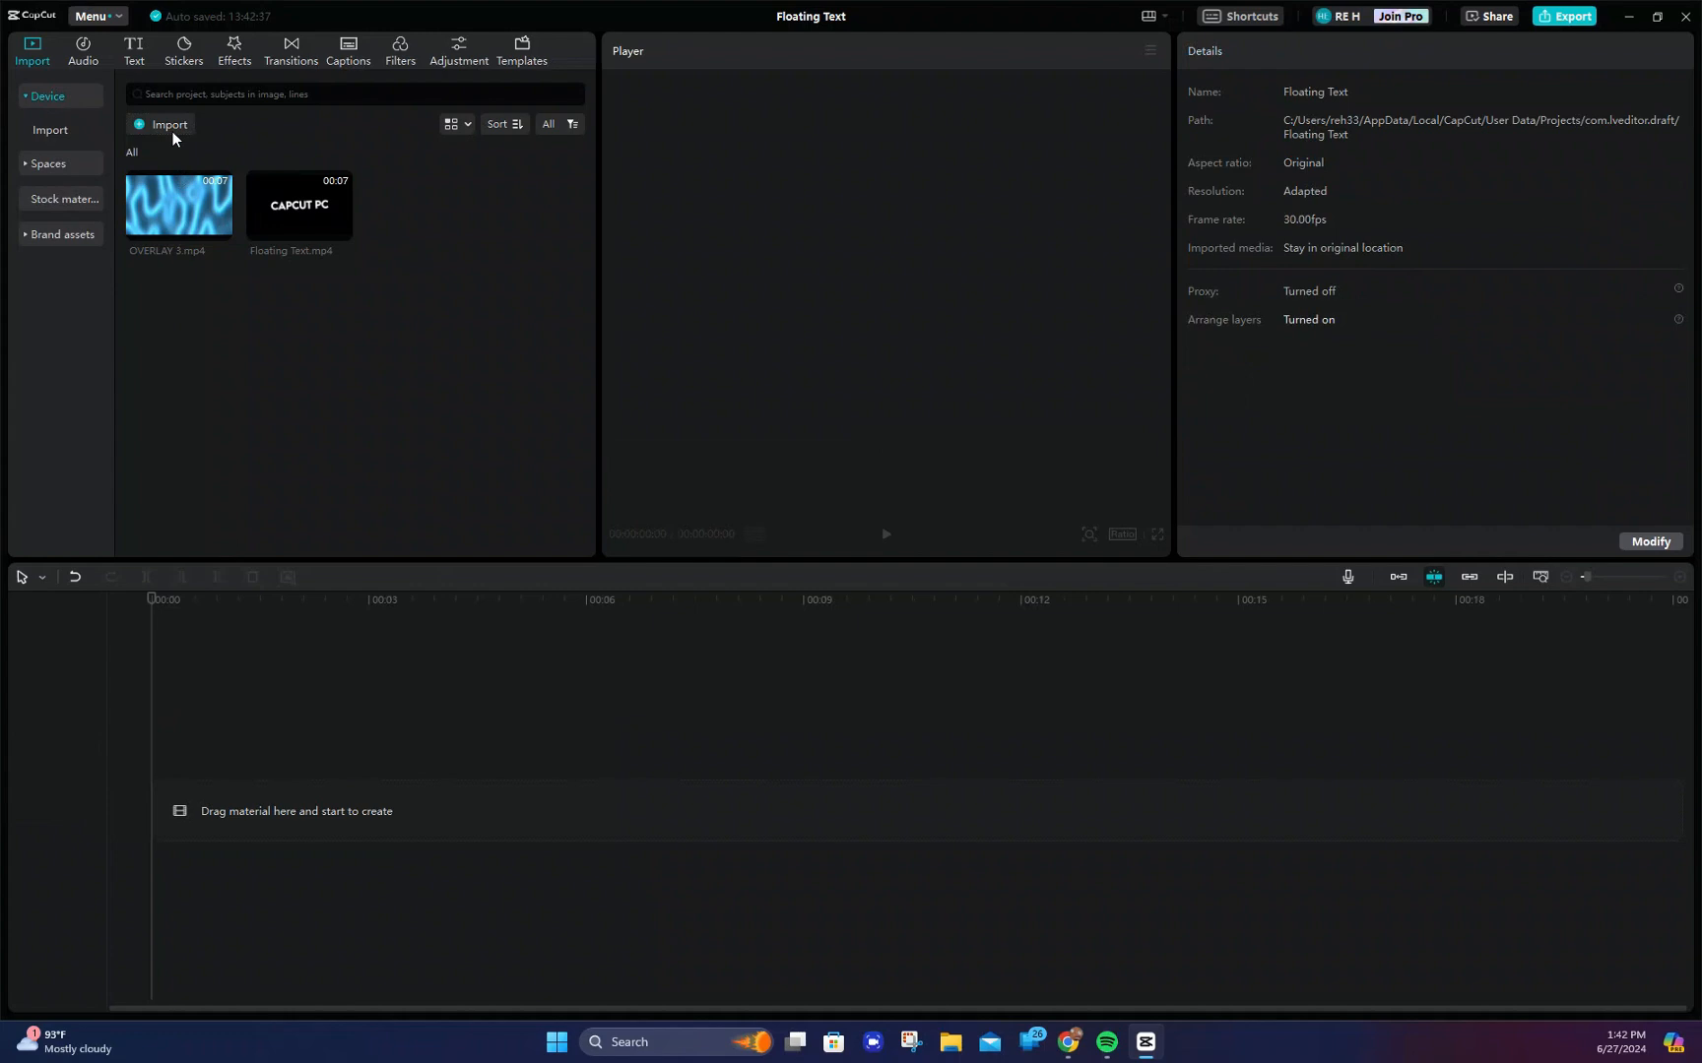
Add Floating Text(1).mp4 to the timeline with Edge Glow at Glow 15, then preview it.
drag(298, 204, 402, 809)
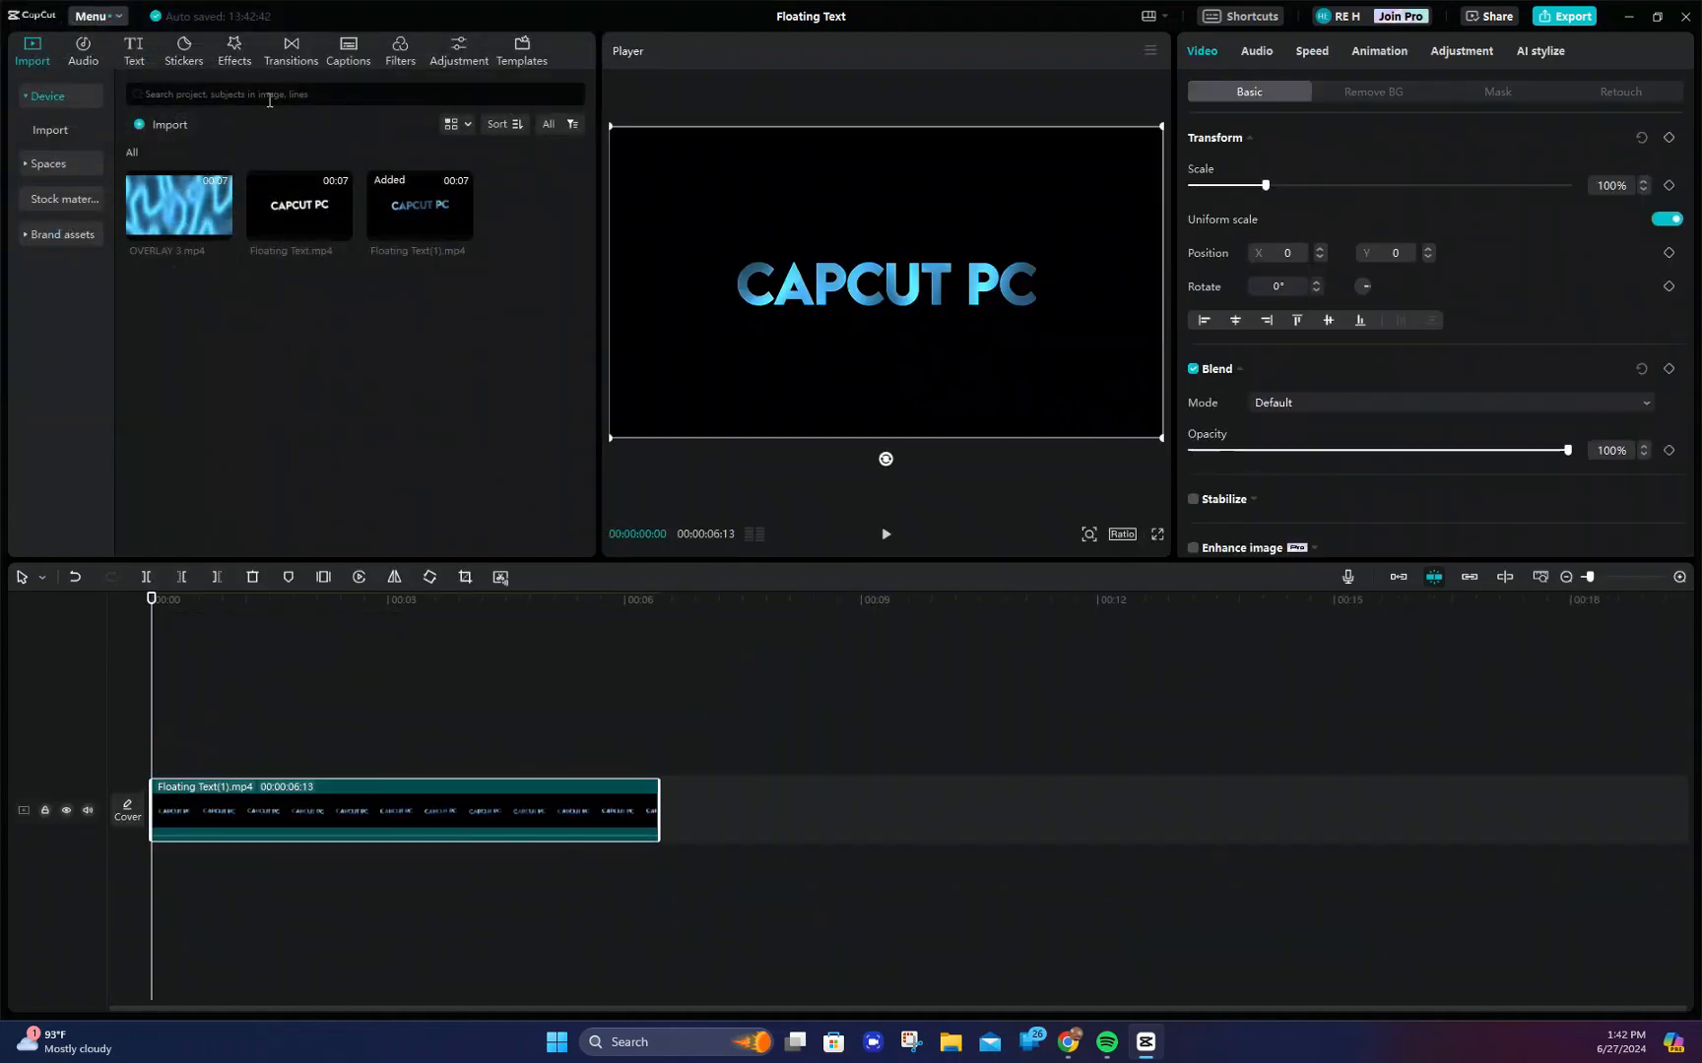
click(233, 49)
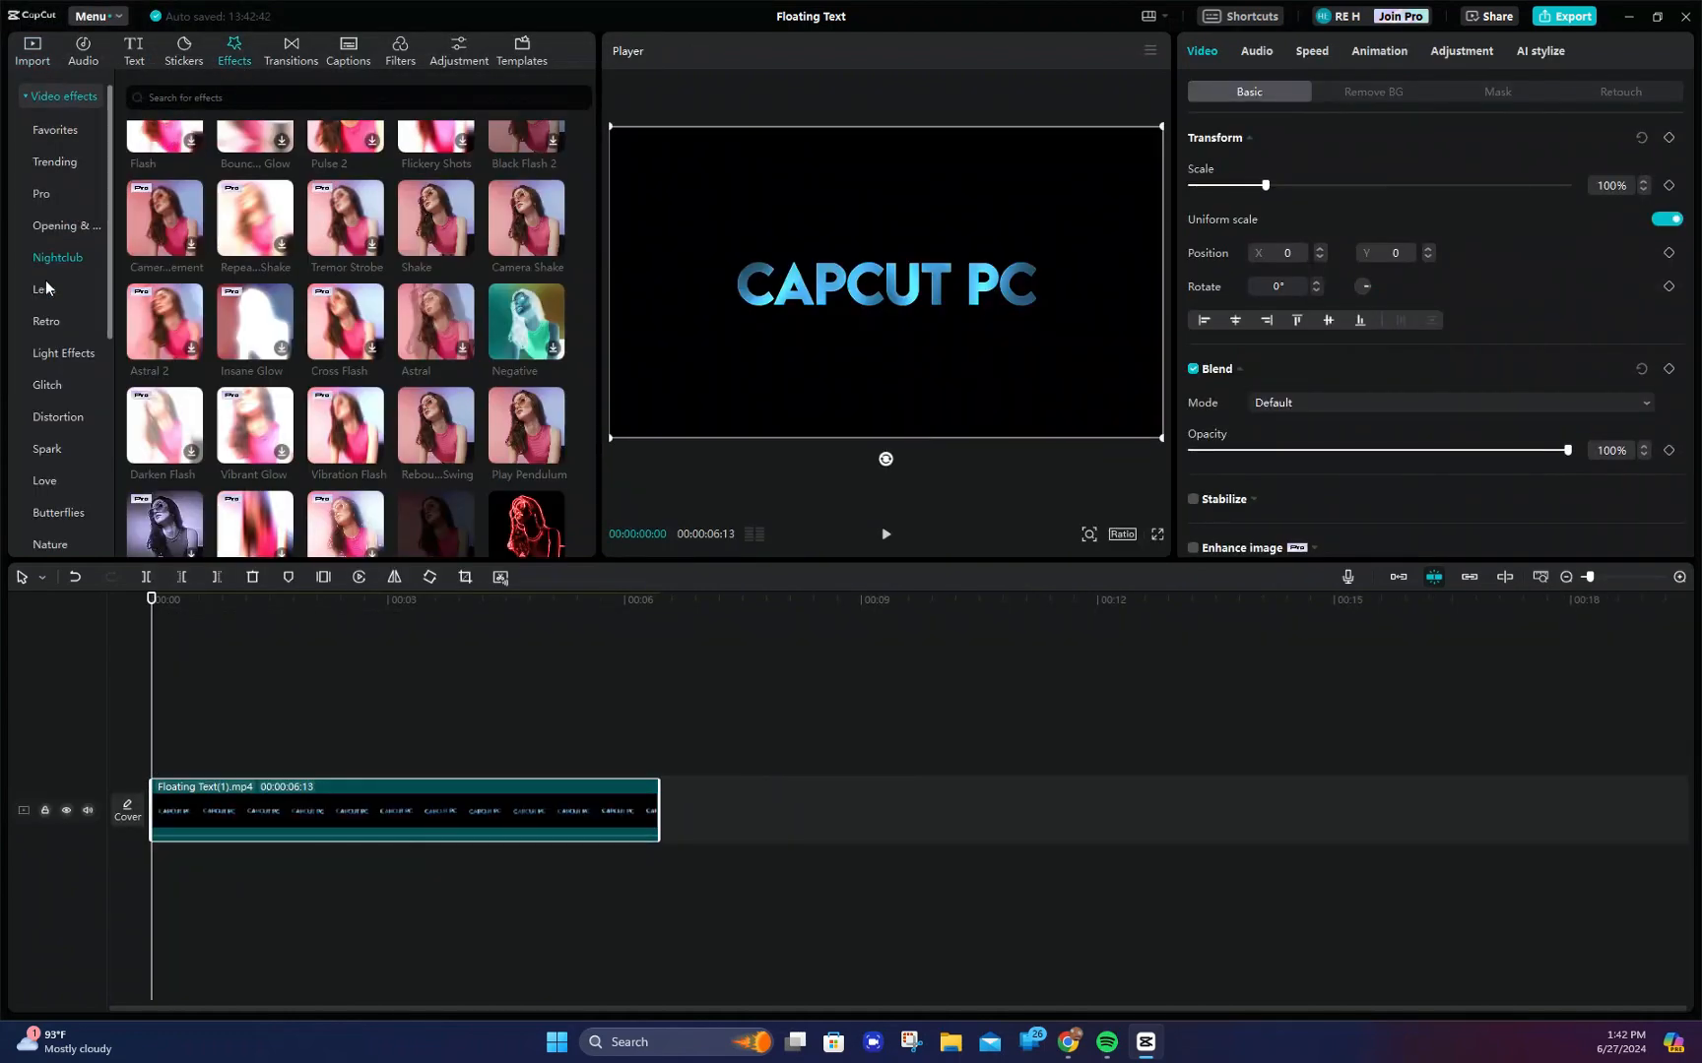
click(44, 289)
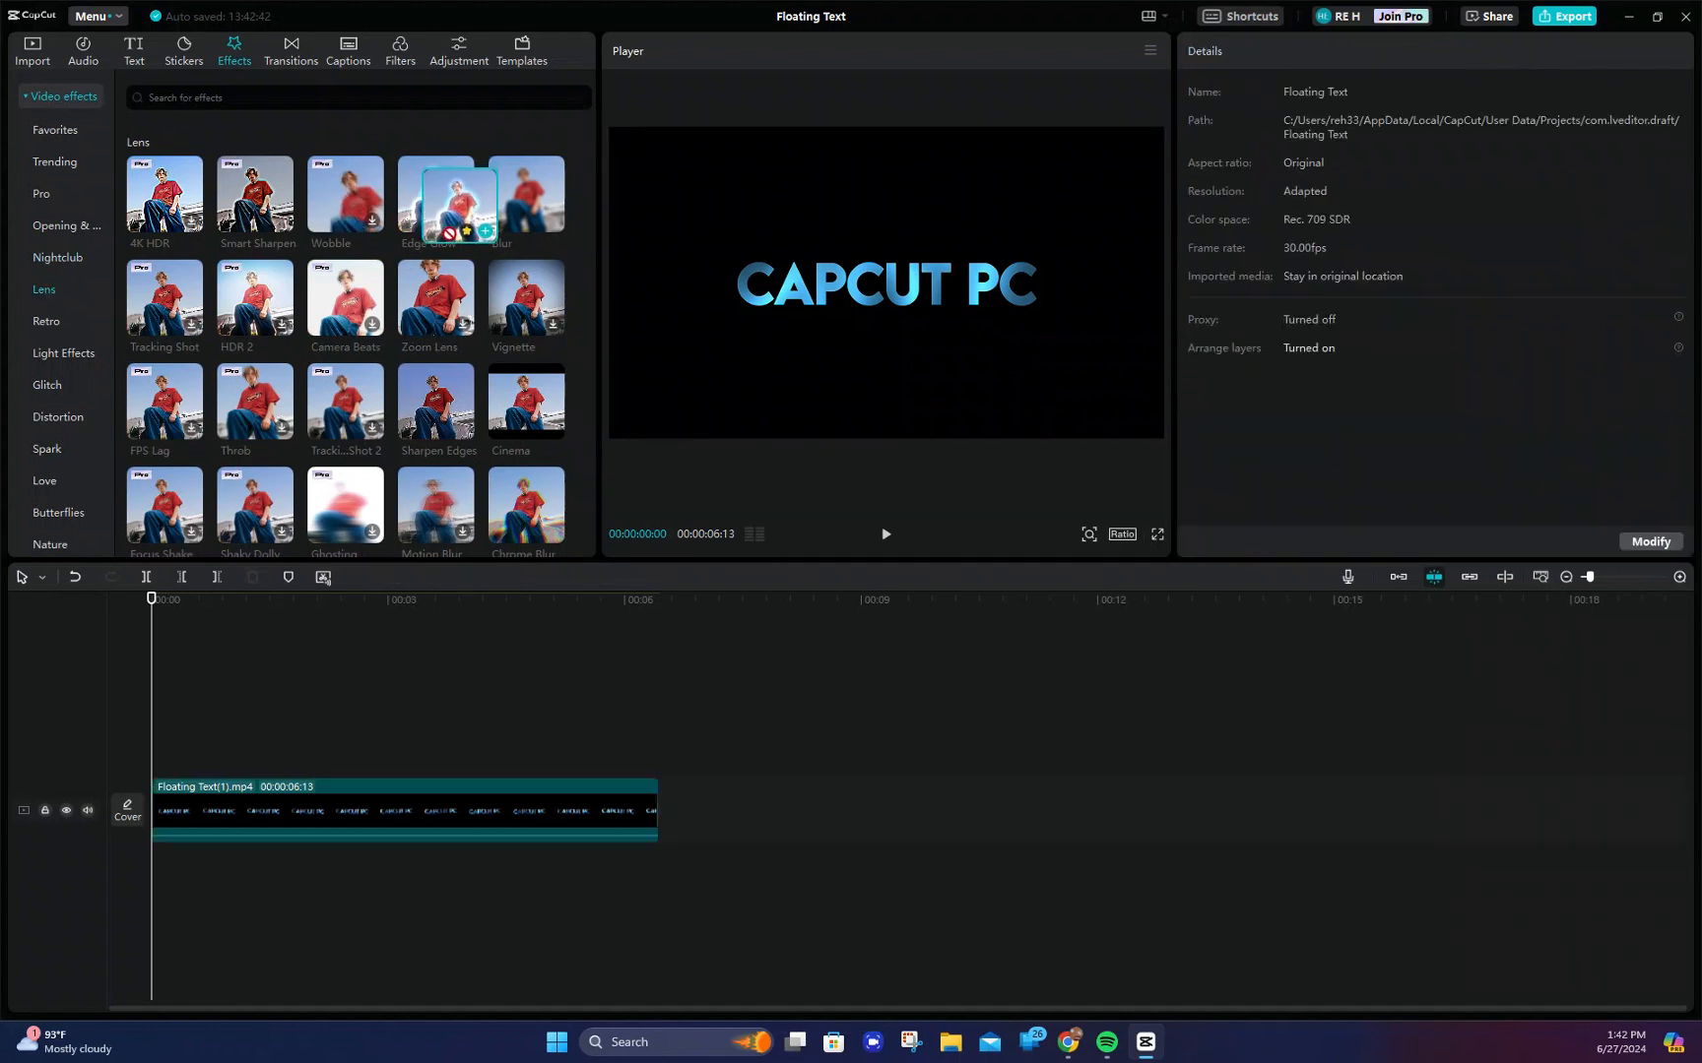
click(435, 201)
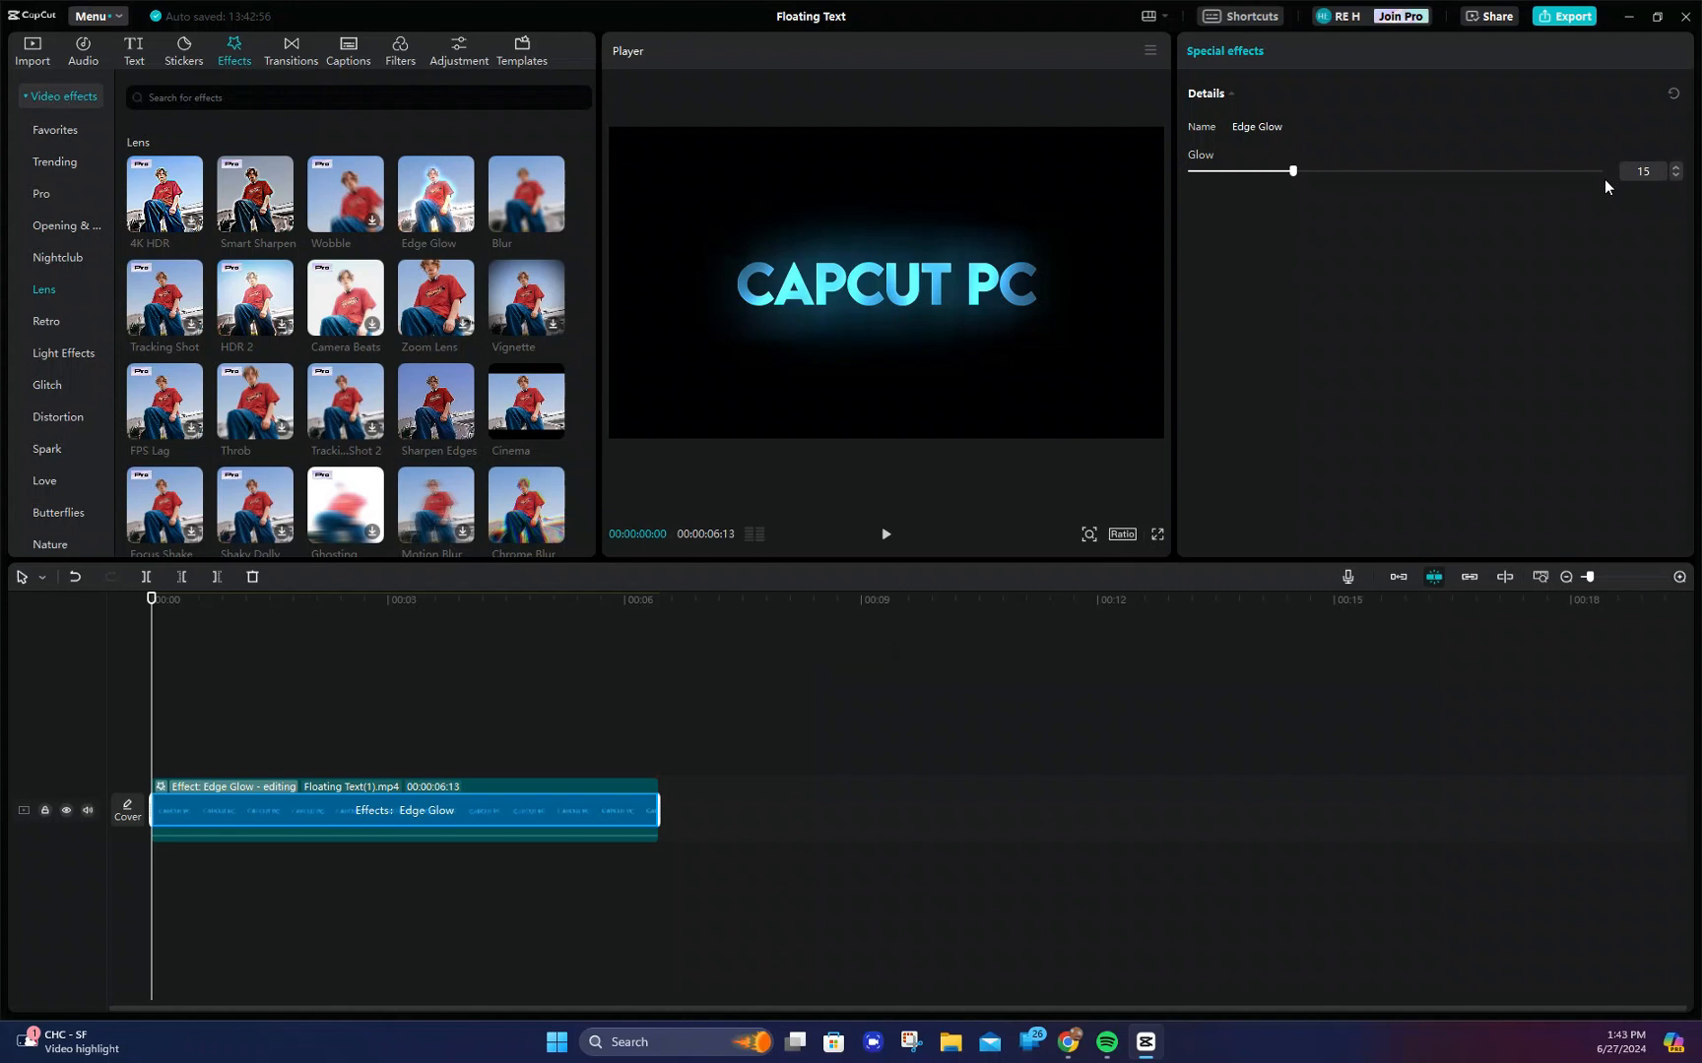
click(885, 533)
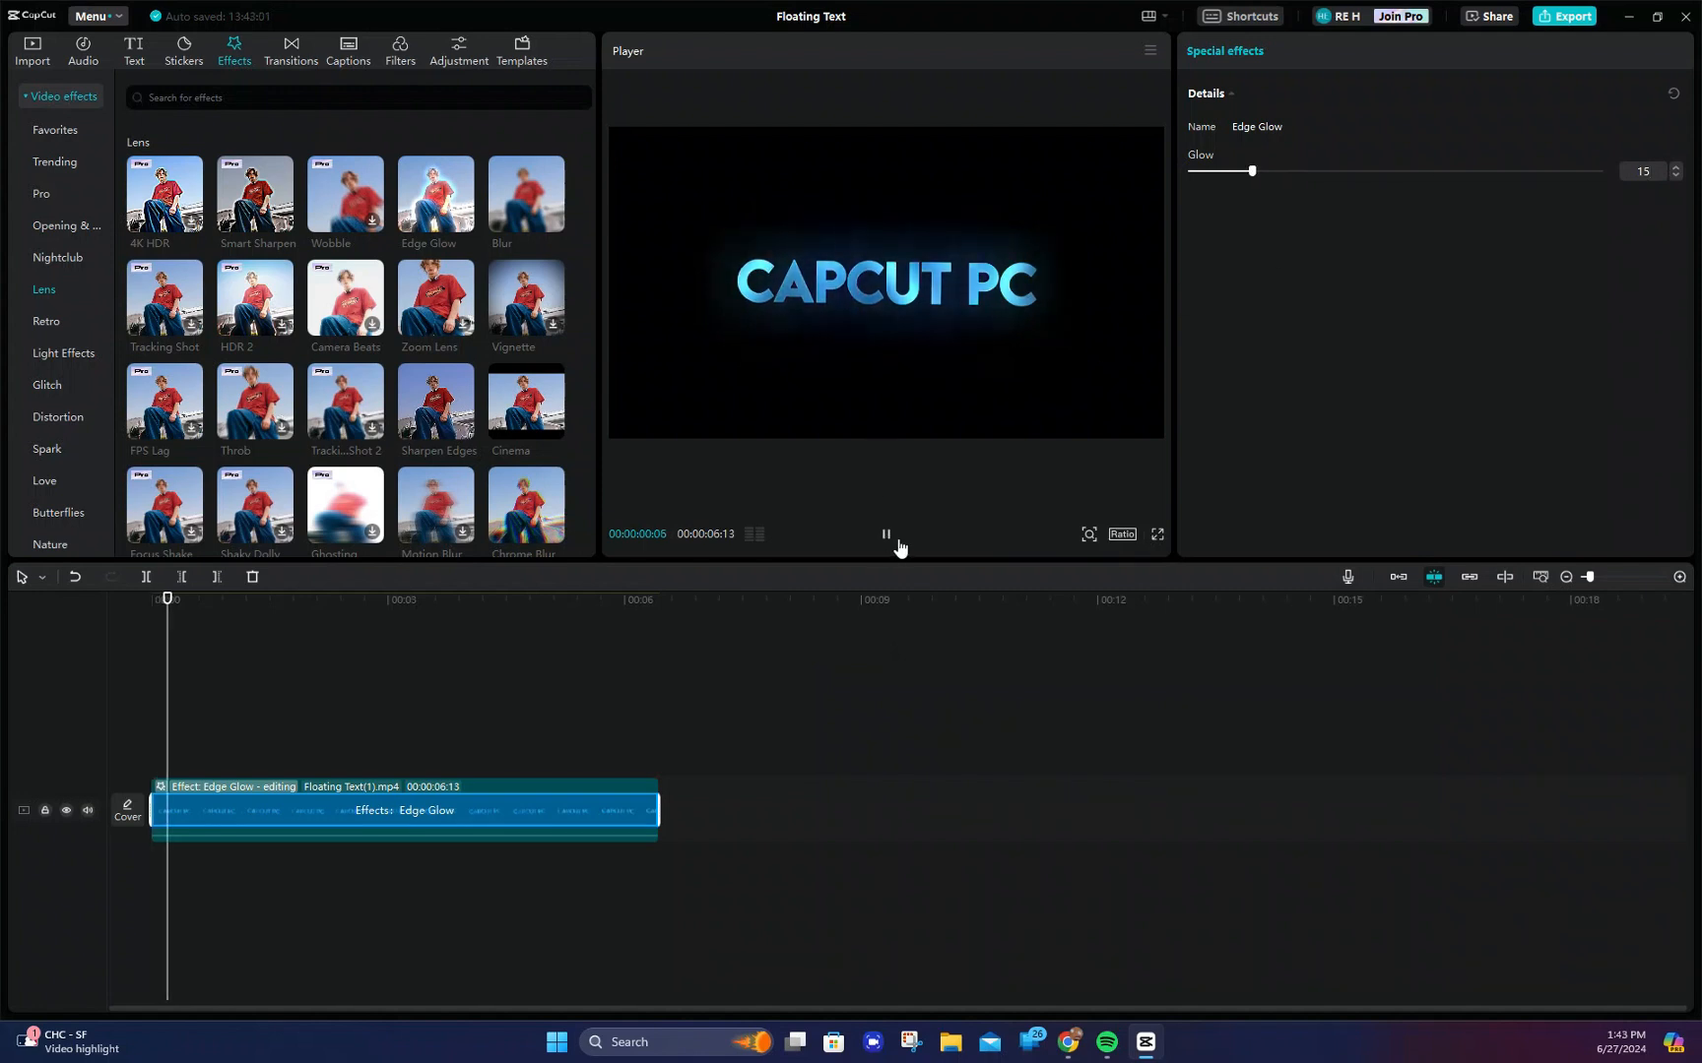